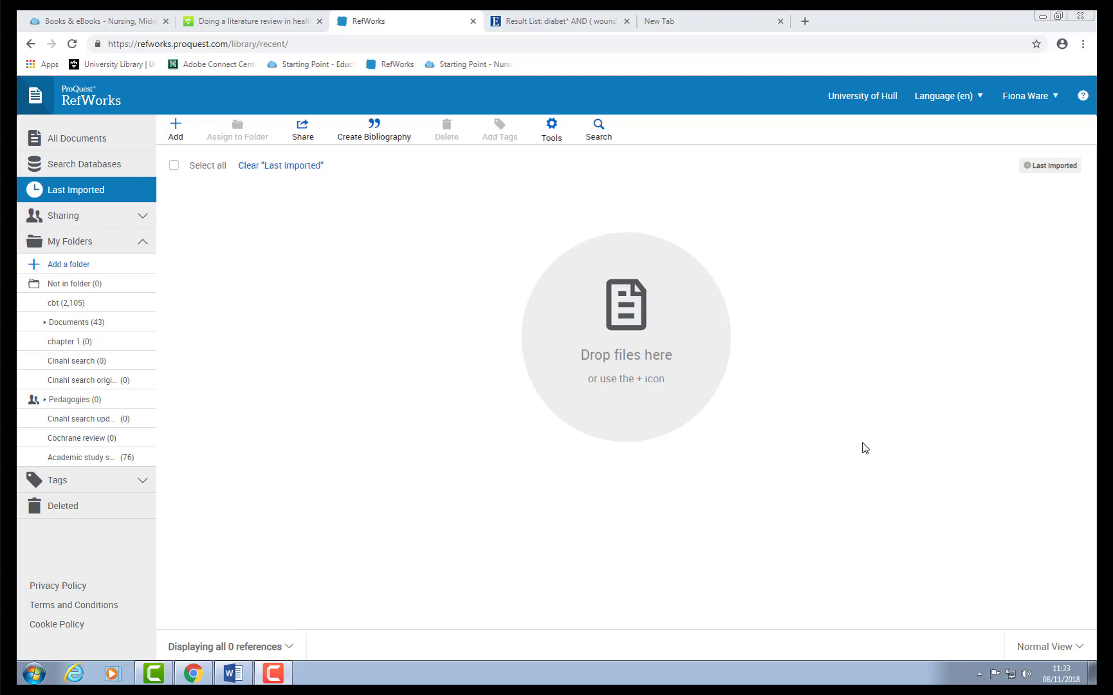
mouse_move(174, 220)
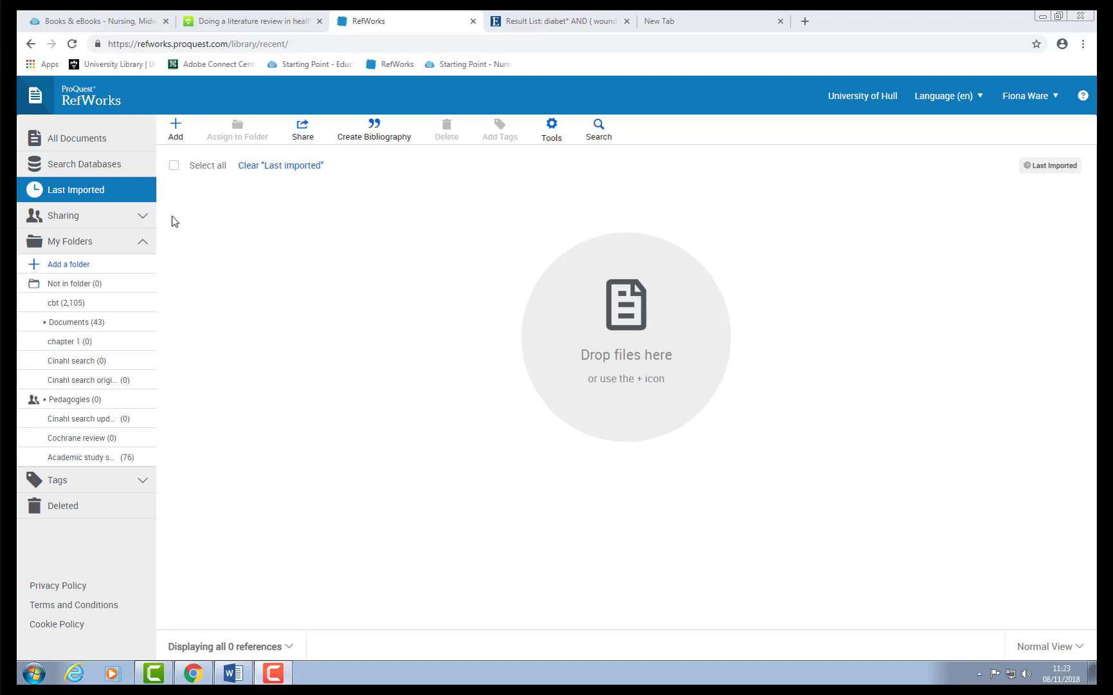
mouse_move(353, 293)
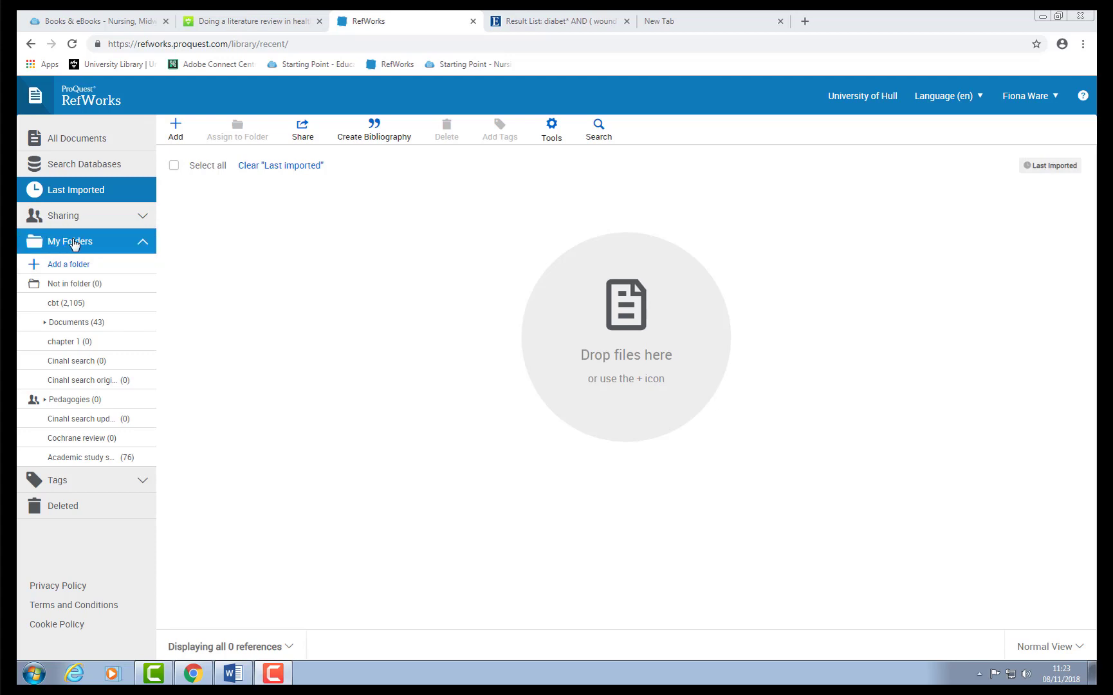
Step: Add a new RefWorks folder named 'Literature review'
left_click(68, 264)
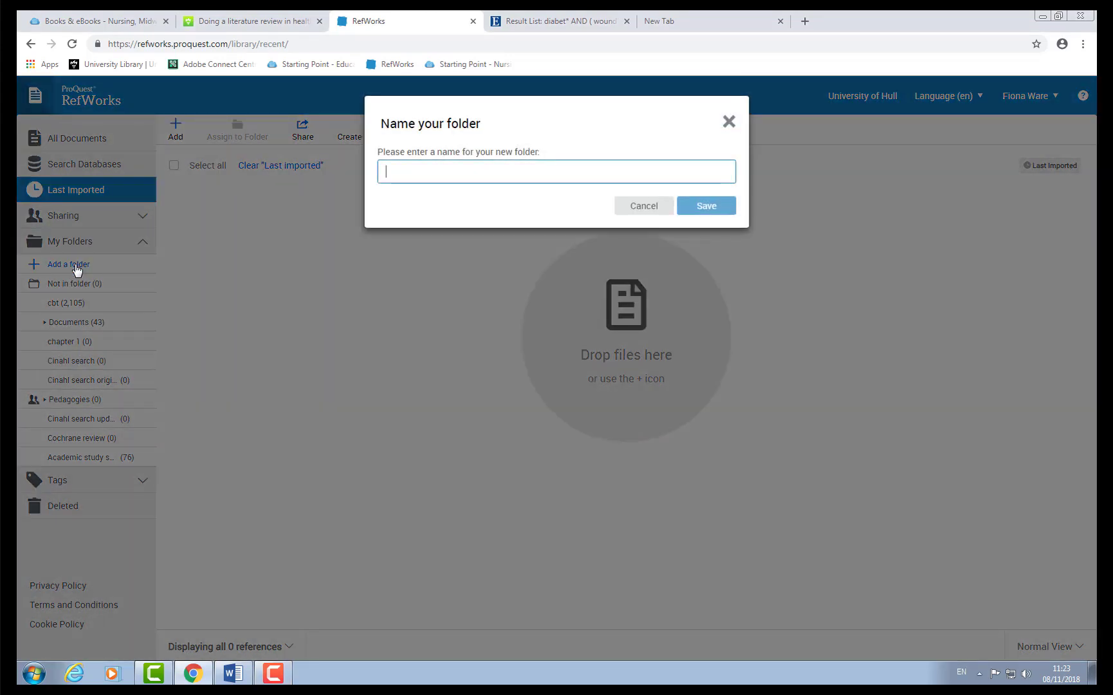
type("Liter")
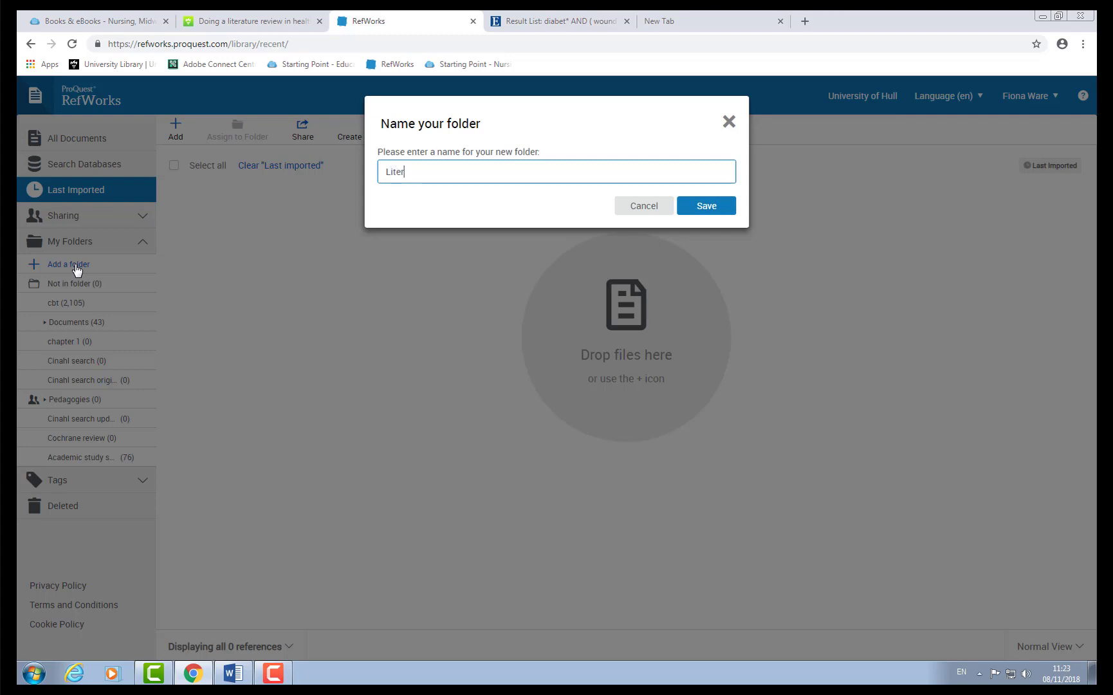
type("ature review")
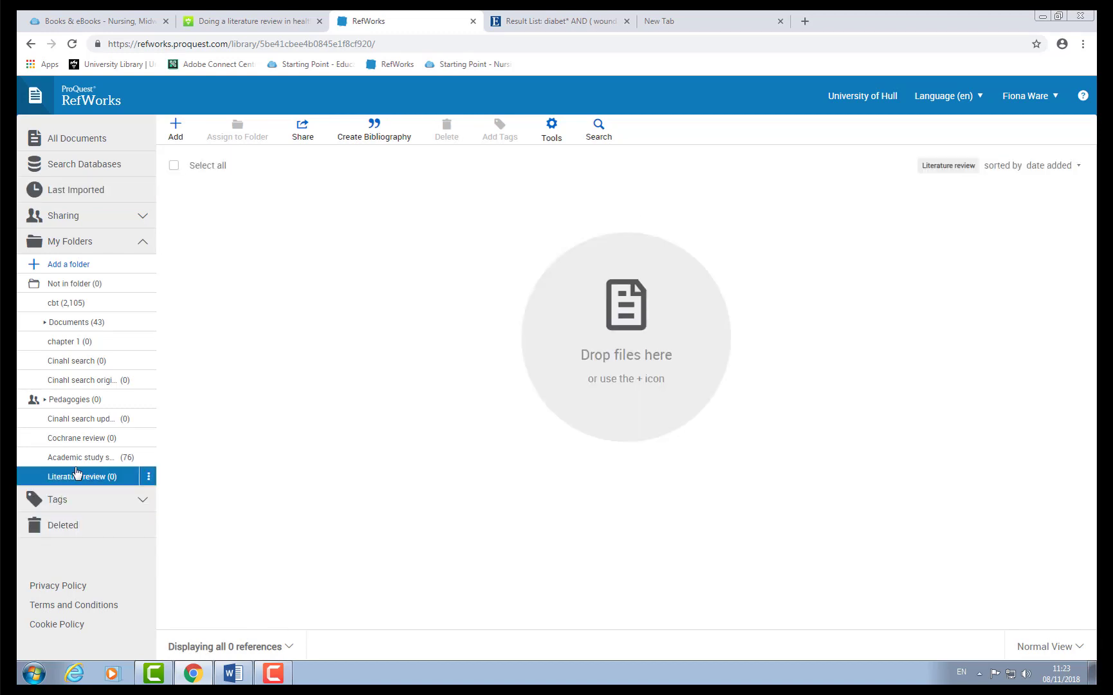
mouse_move(89, 482)
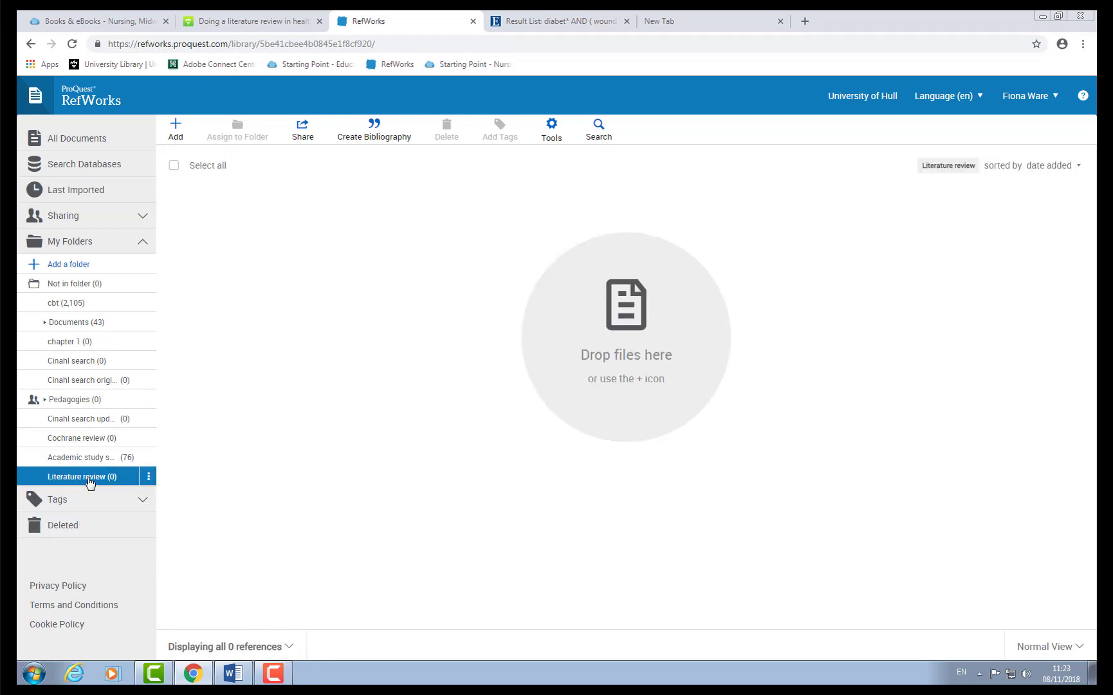
mouse_move(339, 88)
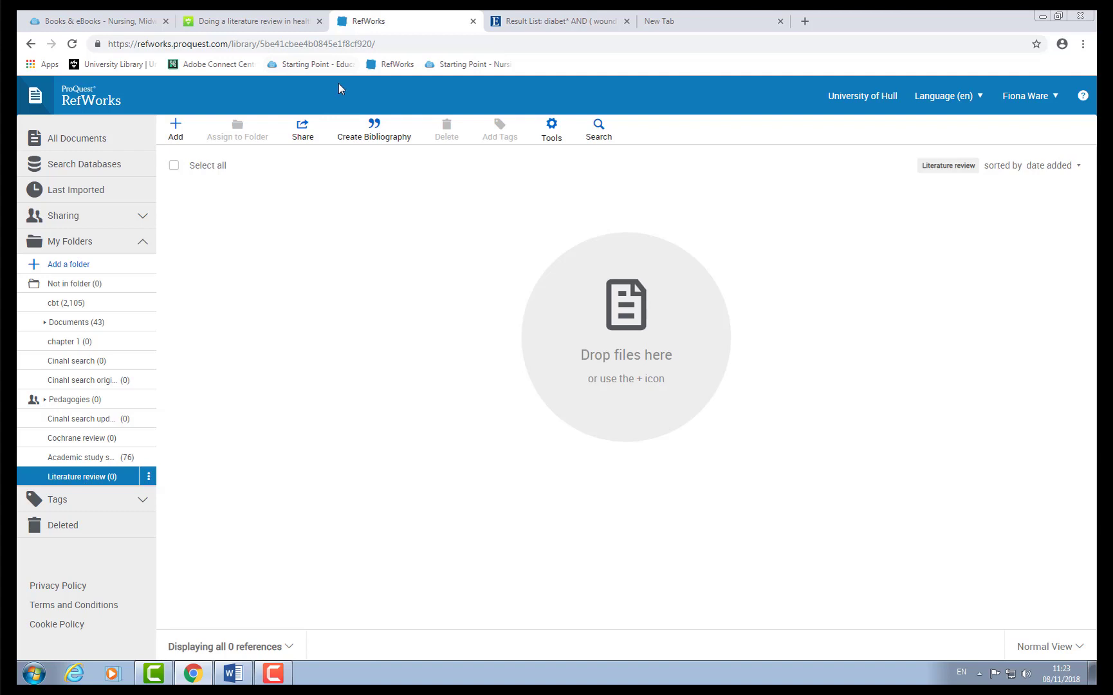
mouse_move(248, 21)
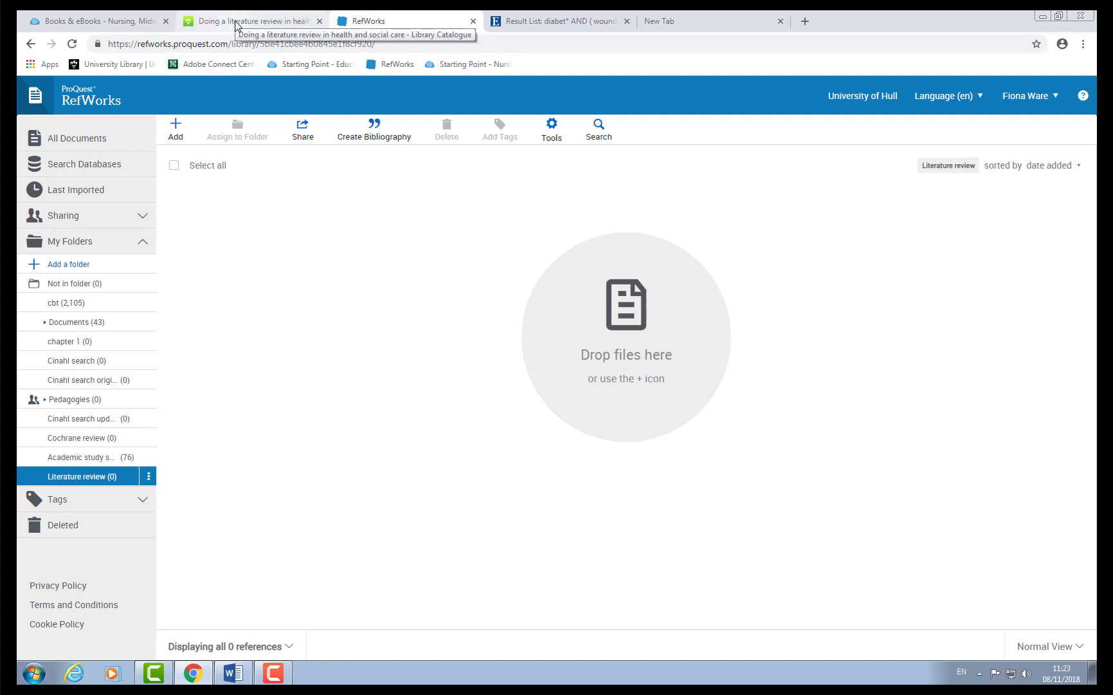
Step: Export Aveyard's 'Doing a literature review in health and social care' catalogue record to the new RefWorks
left_click(248, 21)
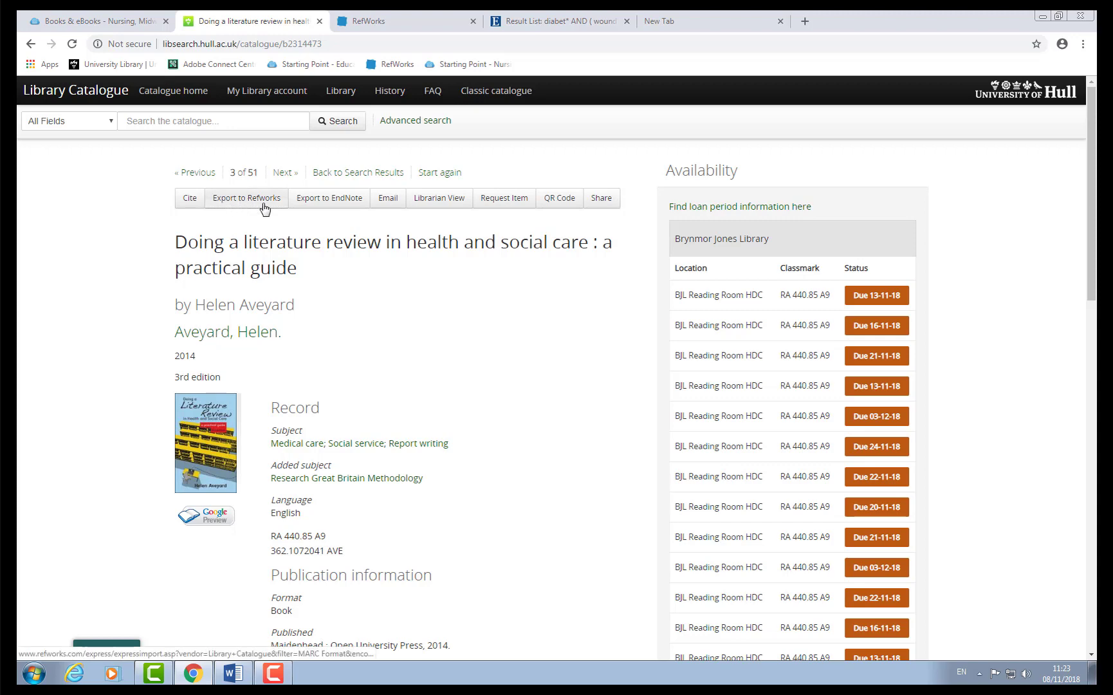
left_click(246, 197)
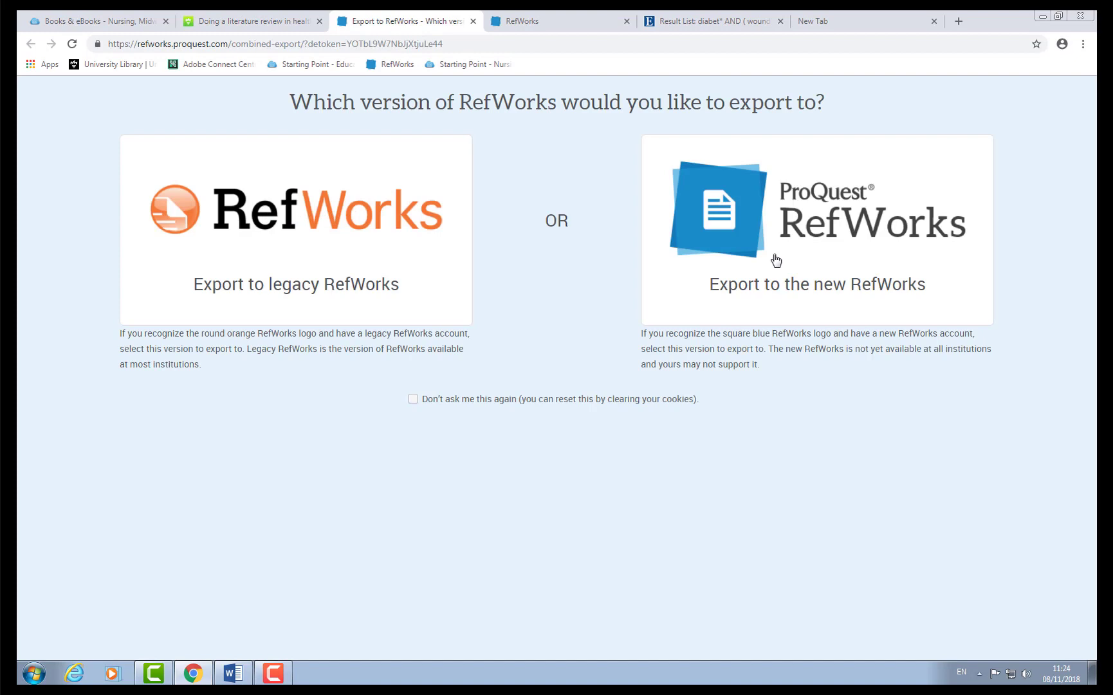
mouse_move(701, 216)
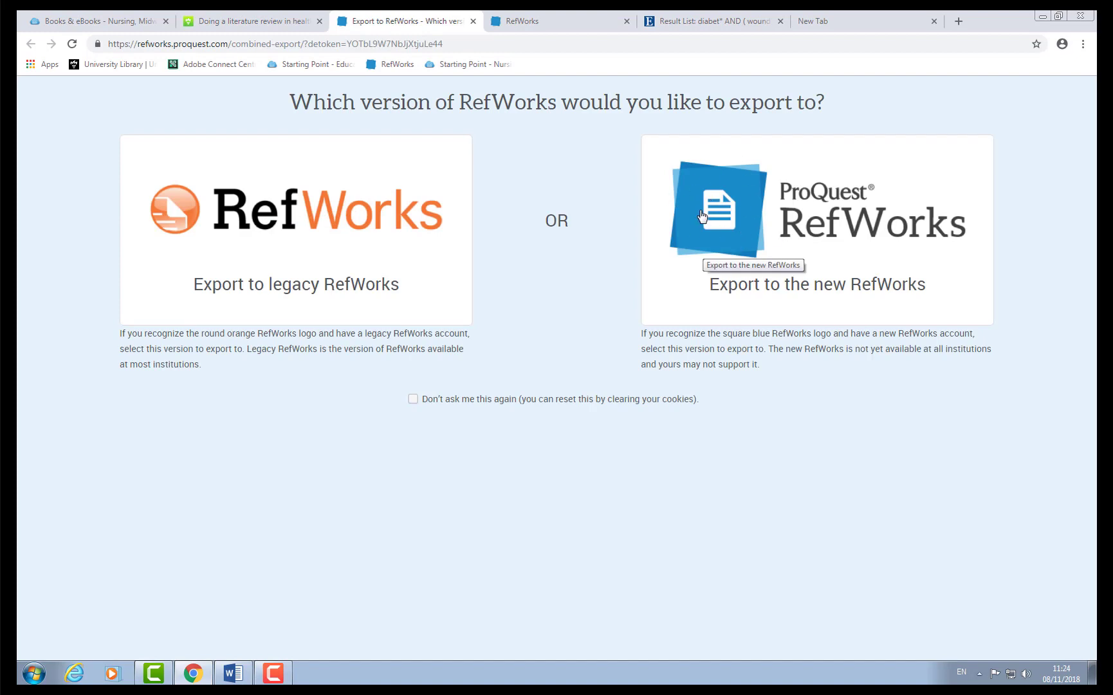
left_click(745, 211)
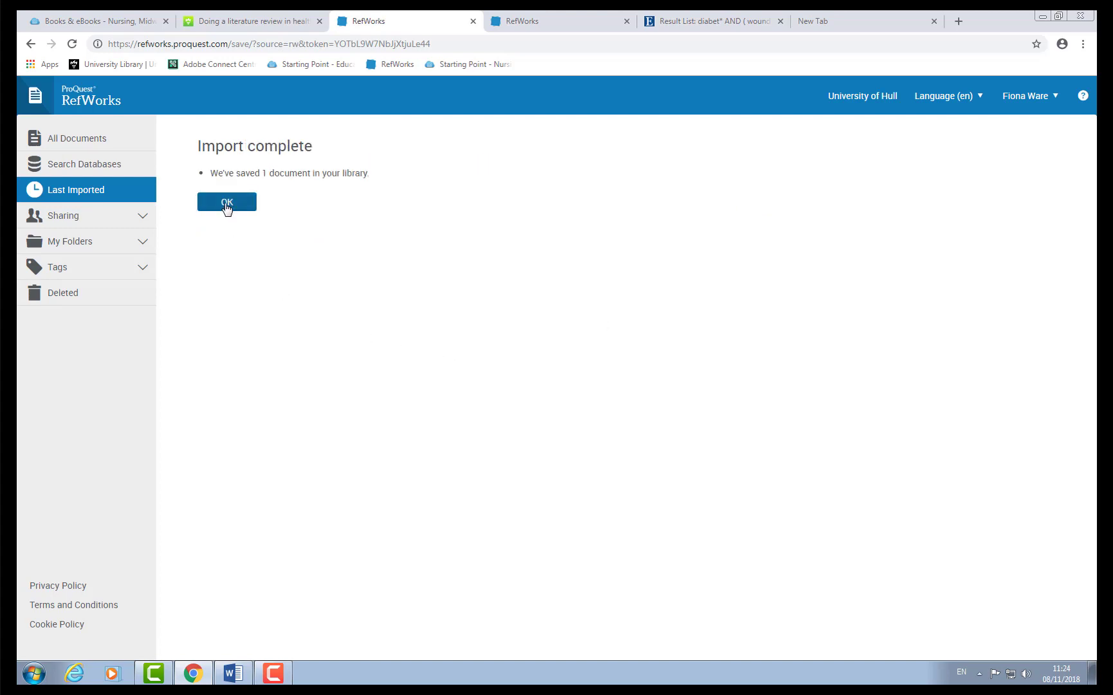
Step: Dismiss the import confirmation and open the Literature review folder under My Folders
left_click(227, 202)
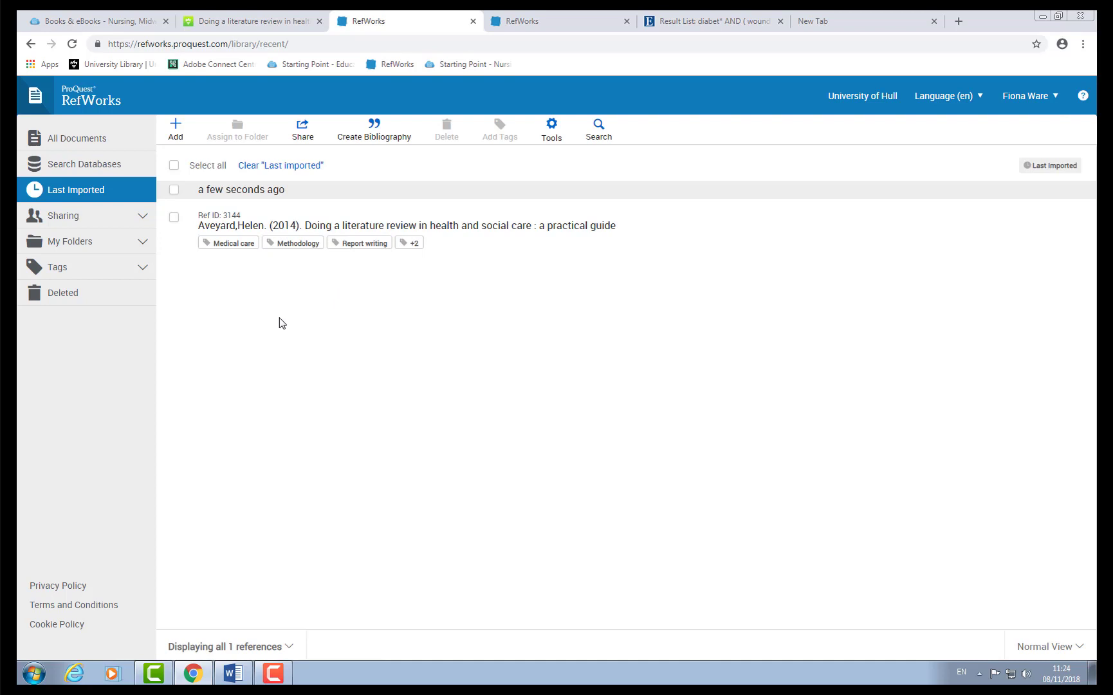
mouse_move(291, 145)
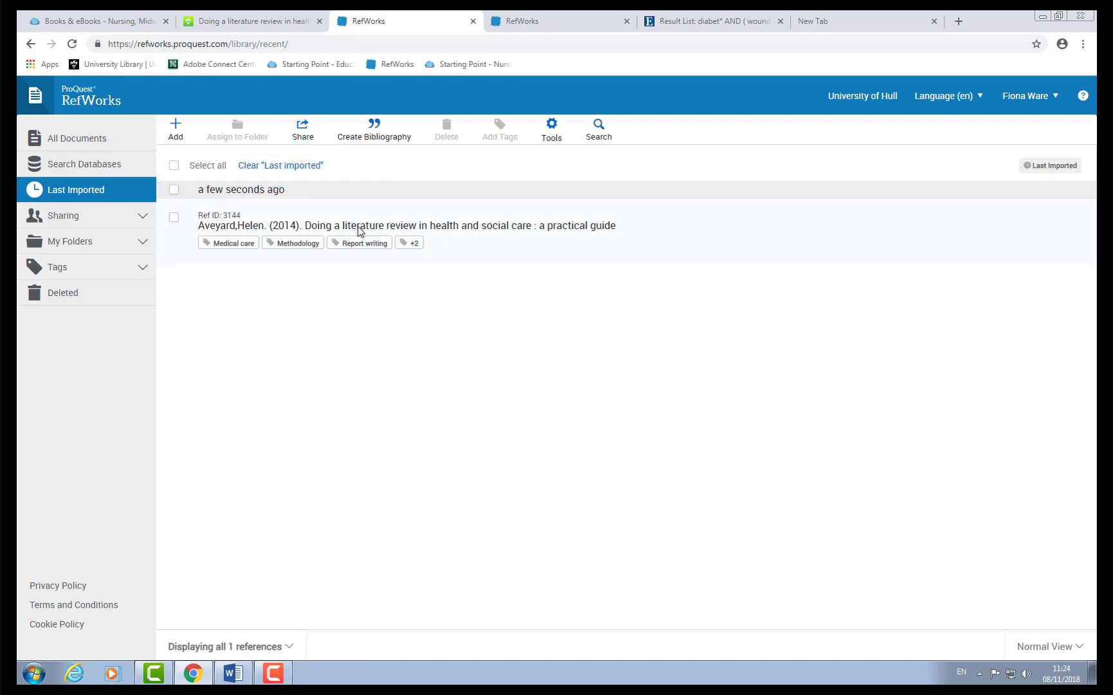
mouse_move(495, 476)
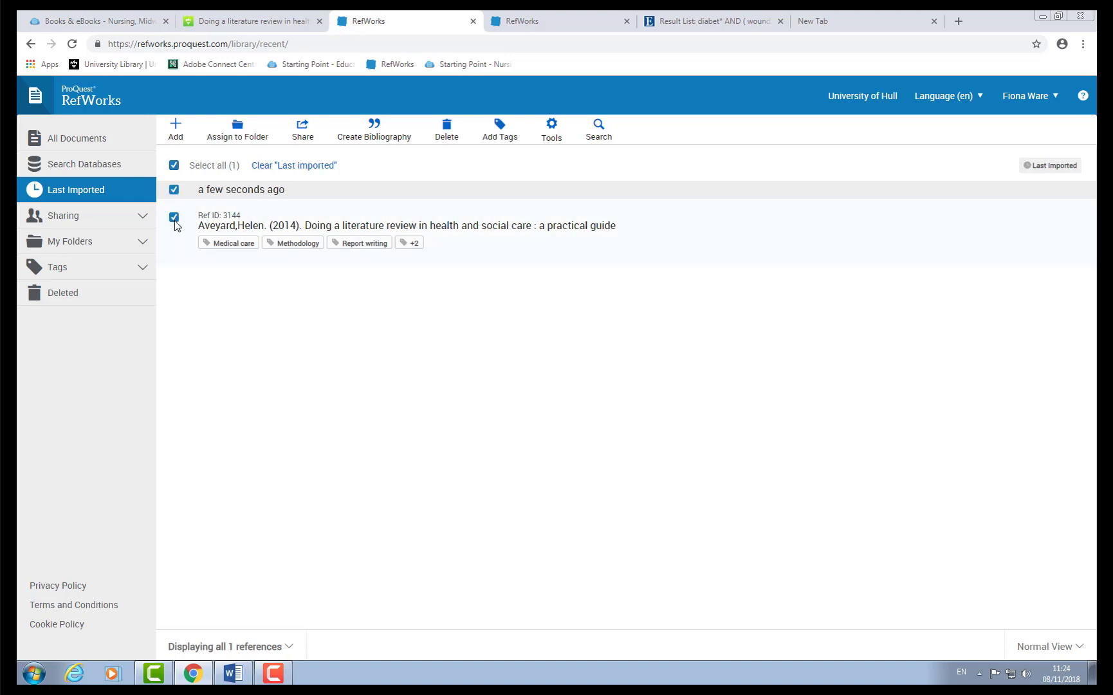
left_click(237, 129)
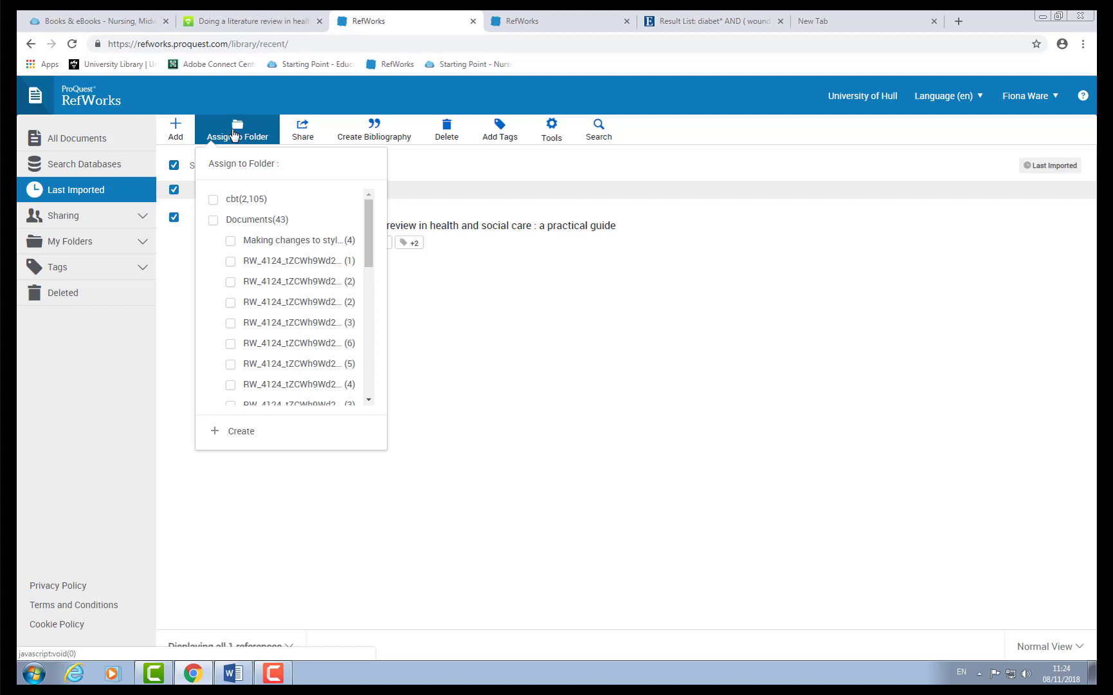
scroll("down", 3)
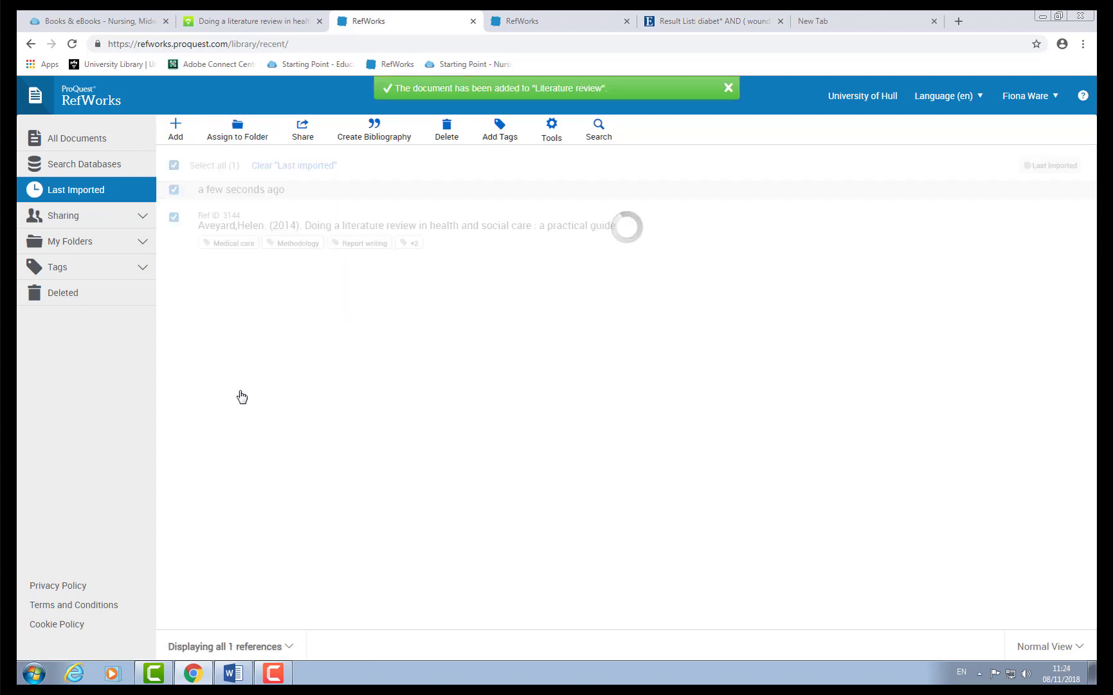
left_click(70, 240)
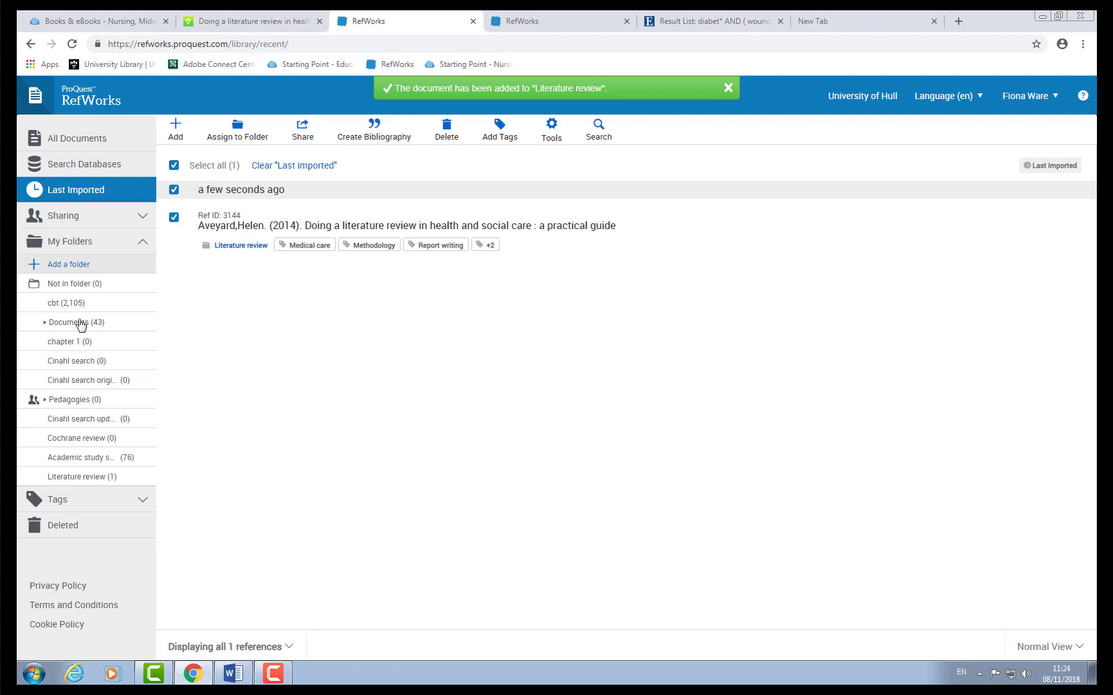
left_click(81, 476)
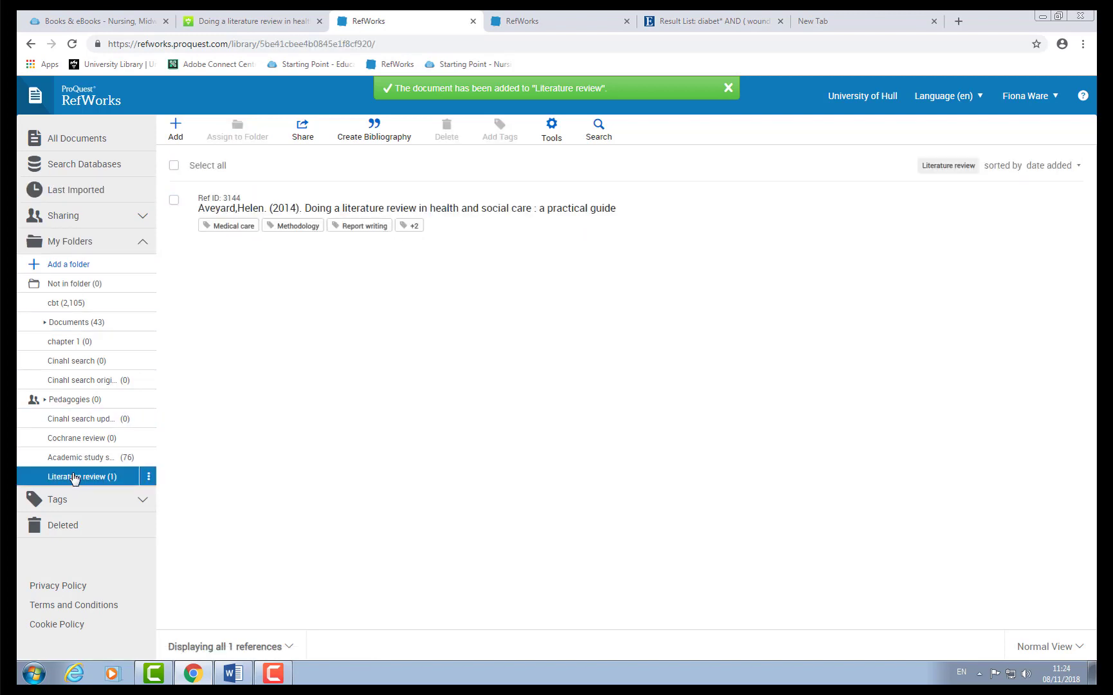
mouse_move(98, 483)
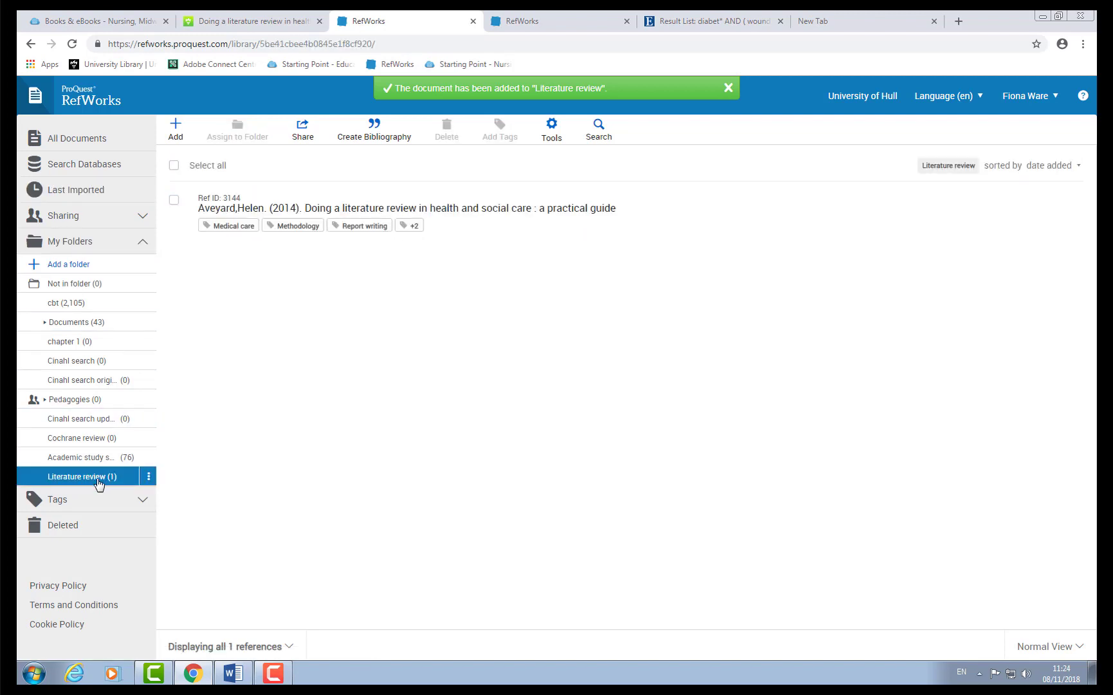
mouse_move(71, 283)
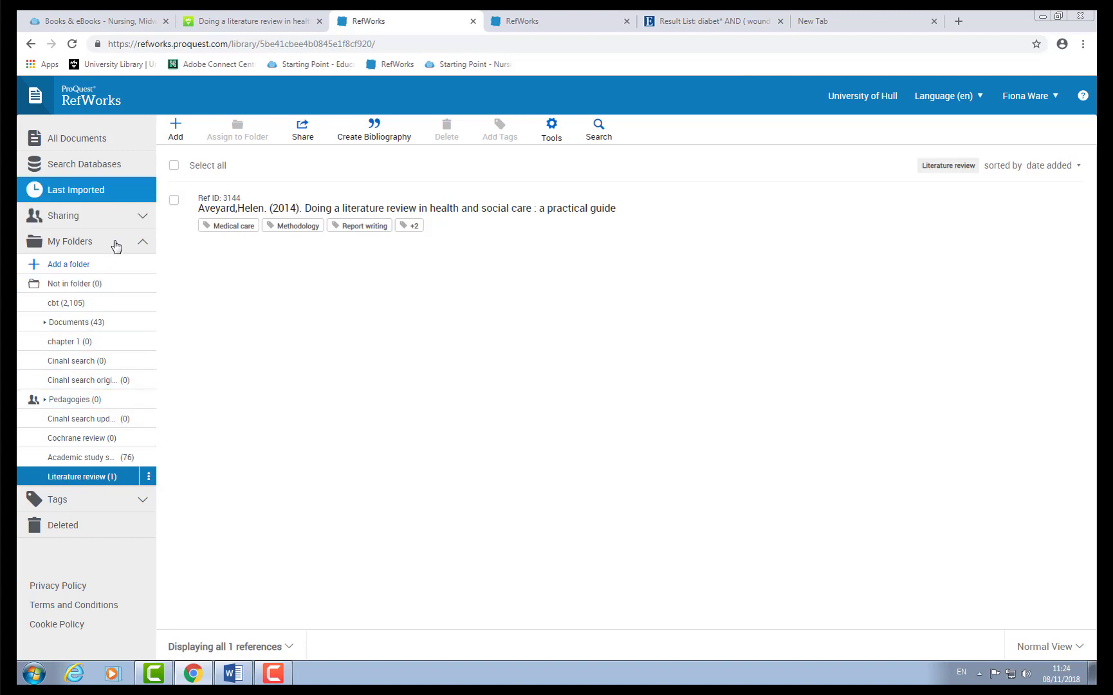
mouse_move(277, 499)
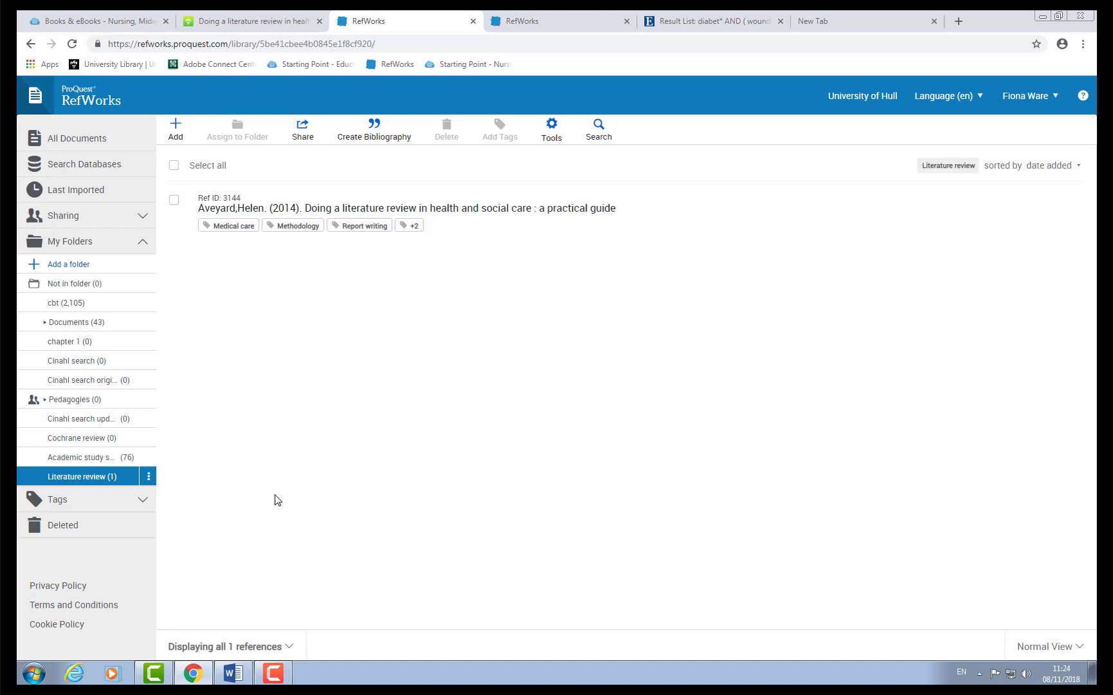
mouse_move(285, 453)
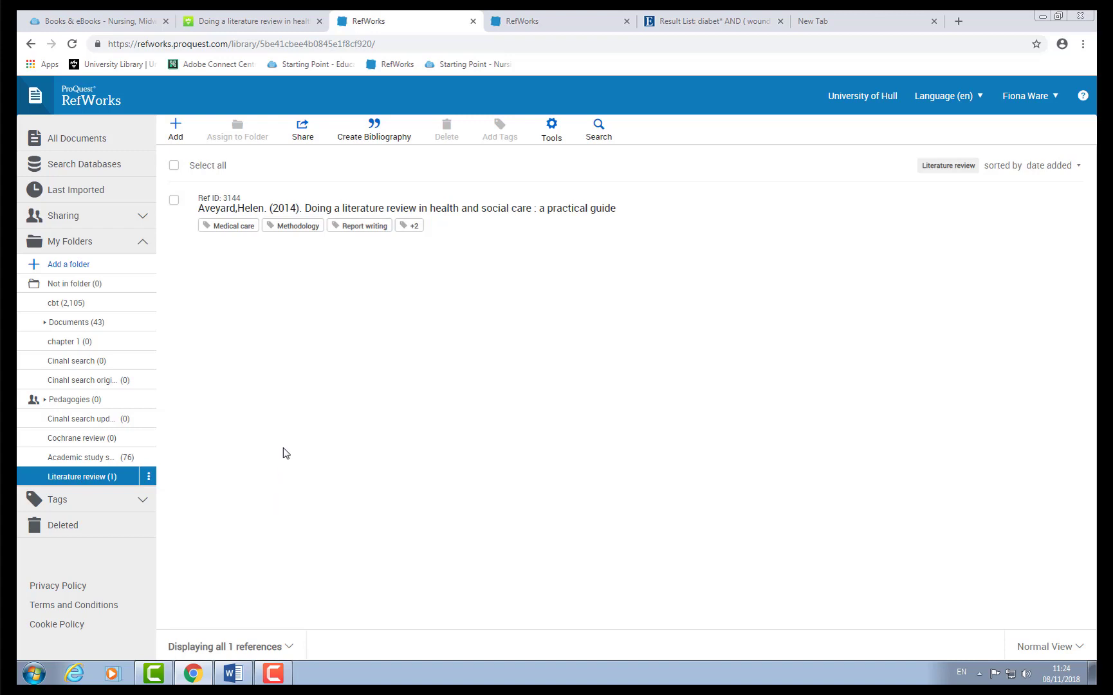
mouse_move(395, 418)
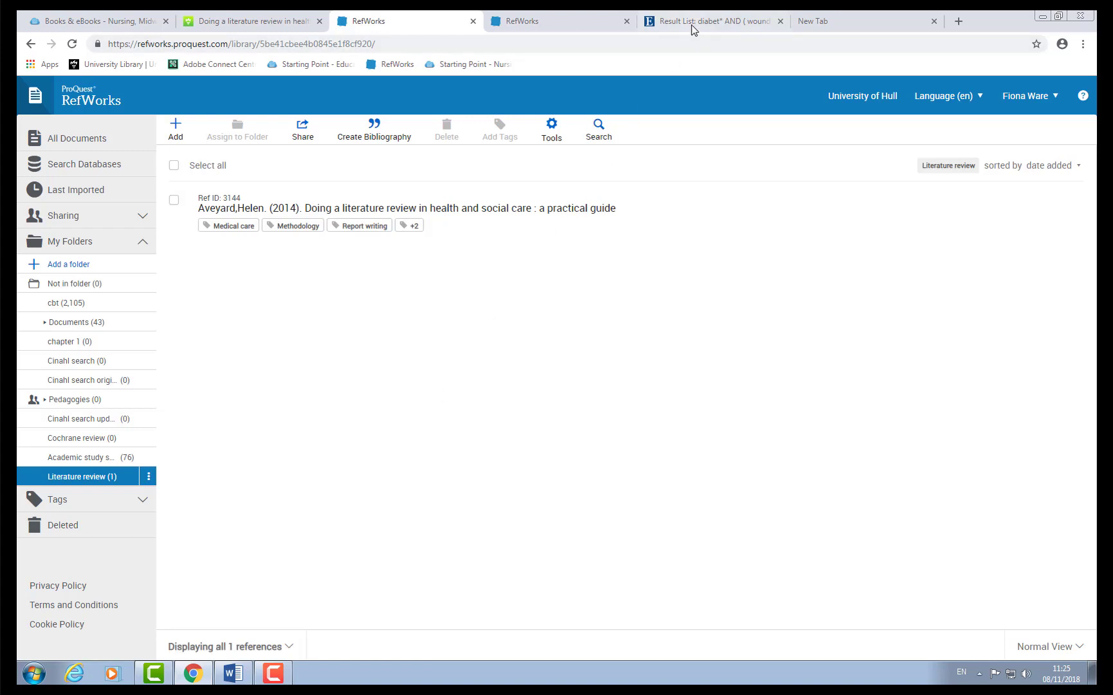
Step: Keep the EBSCOhost diabetic wound nursing results displayed at 50 per page
left_click(709, 20)
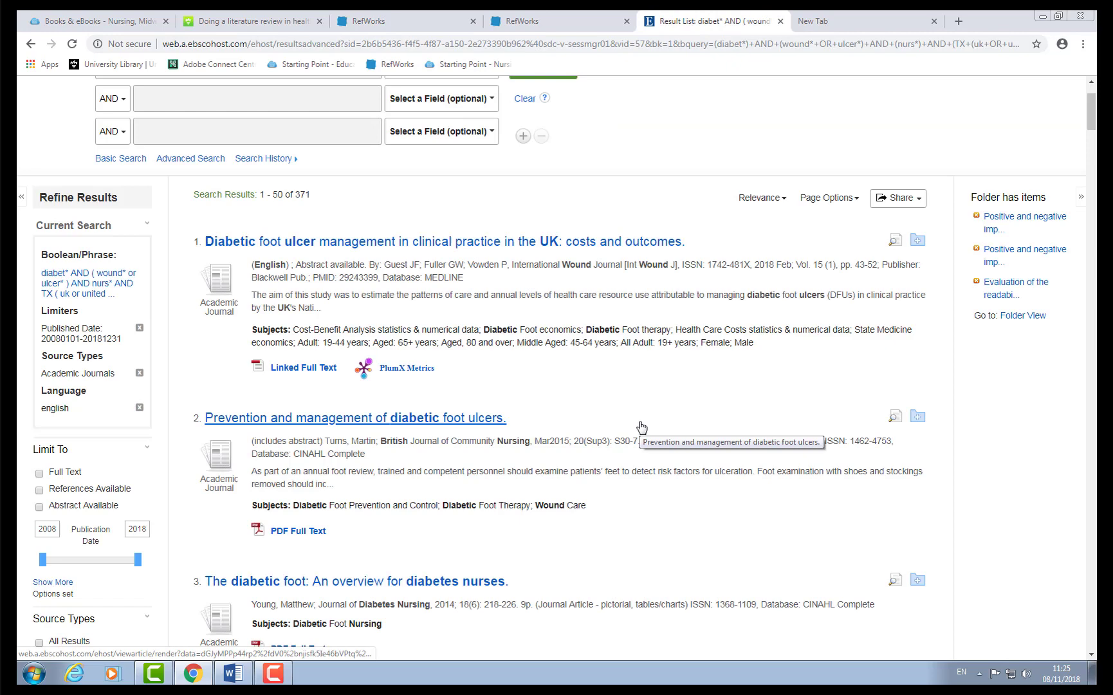
scroll("down", 3)
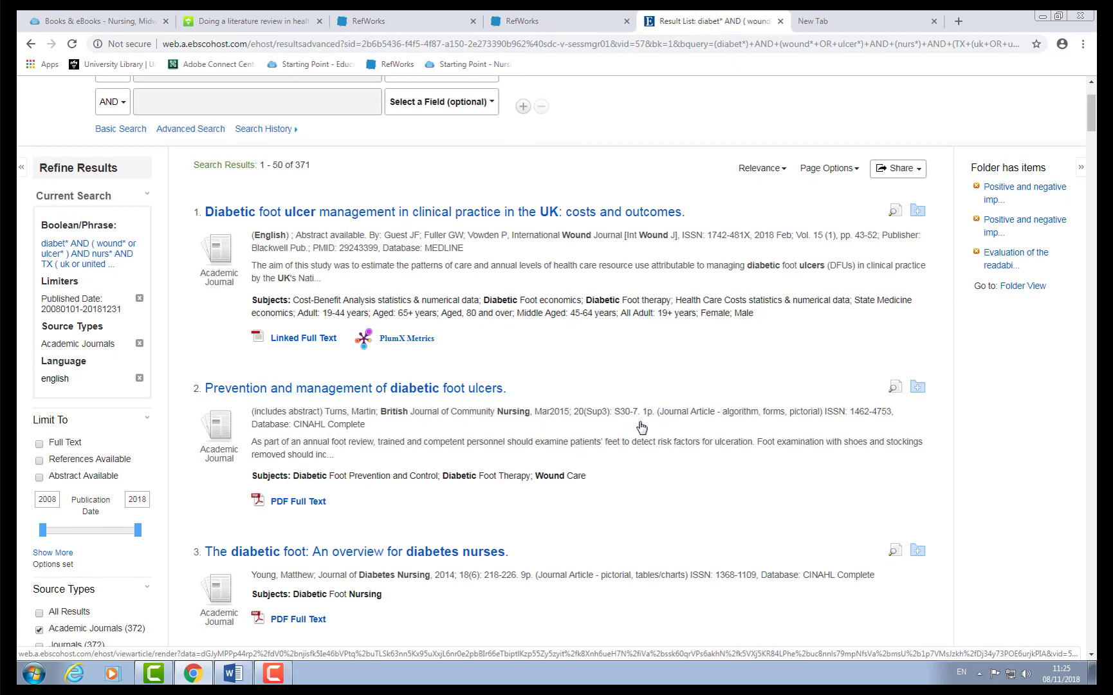
scroll("up", 3)
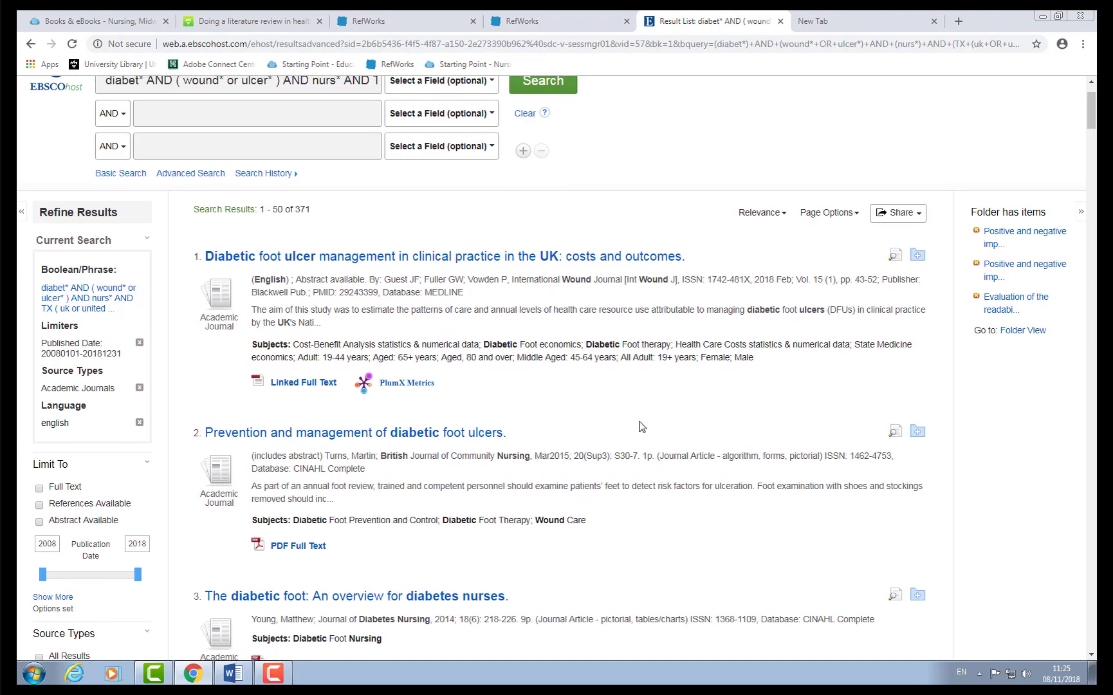
left_click(829, 212)
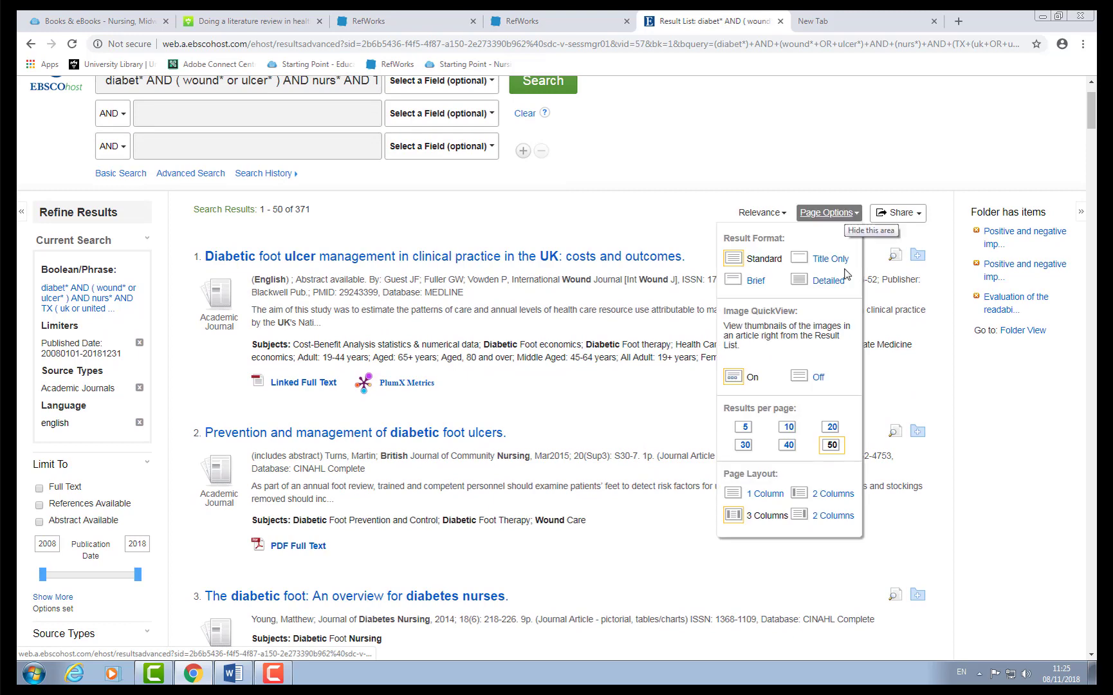
left_click(788, 426)
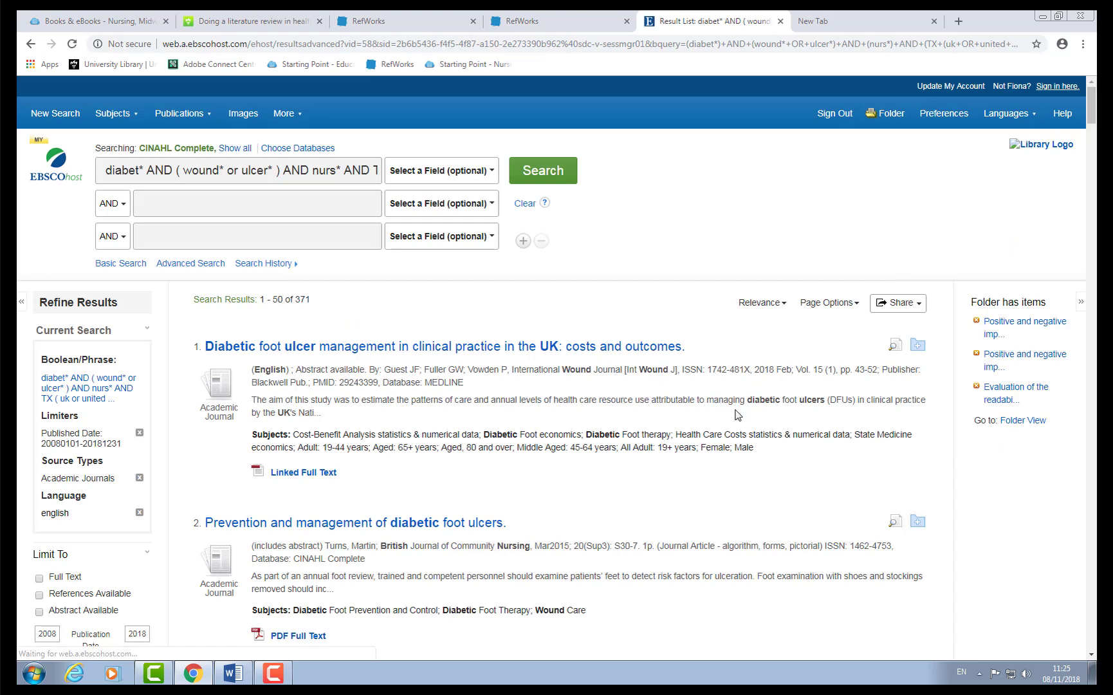
Step: Add Results (1-50) to the folder and go to the folder view
left_click(898, 287)
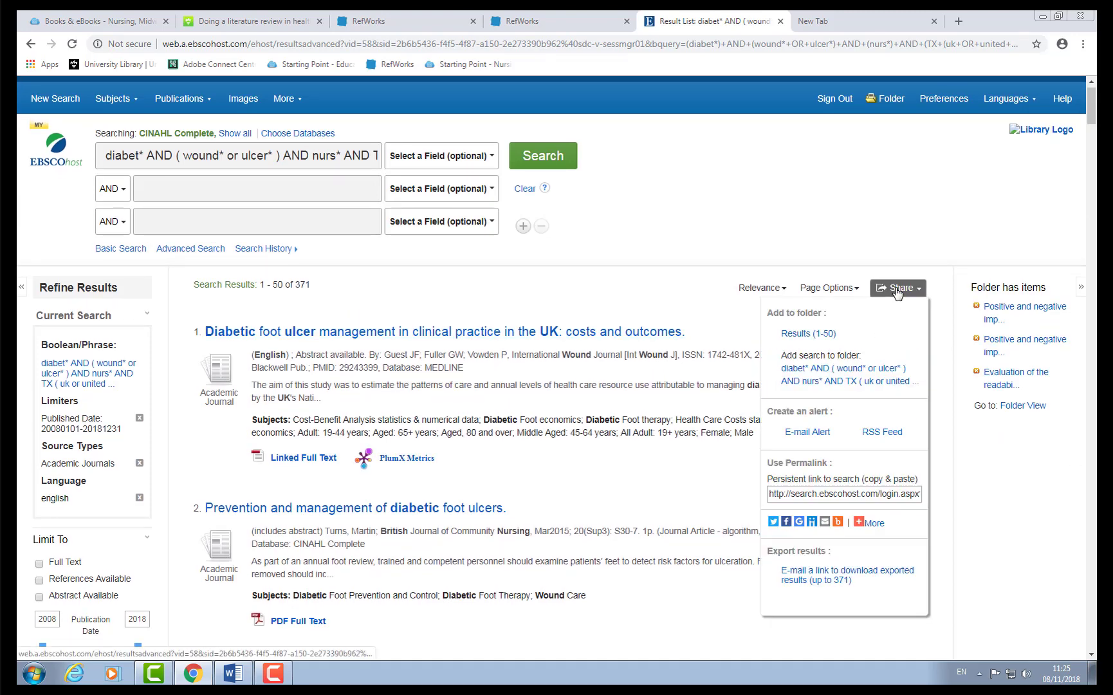
mouse_move(805, 333)
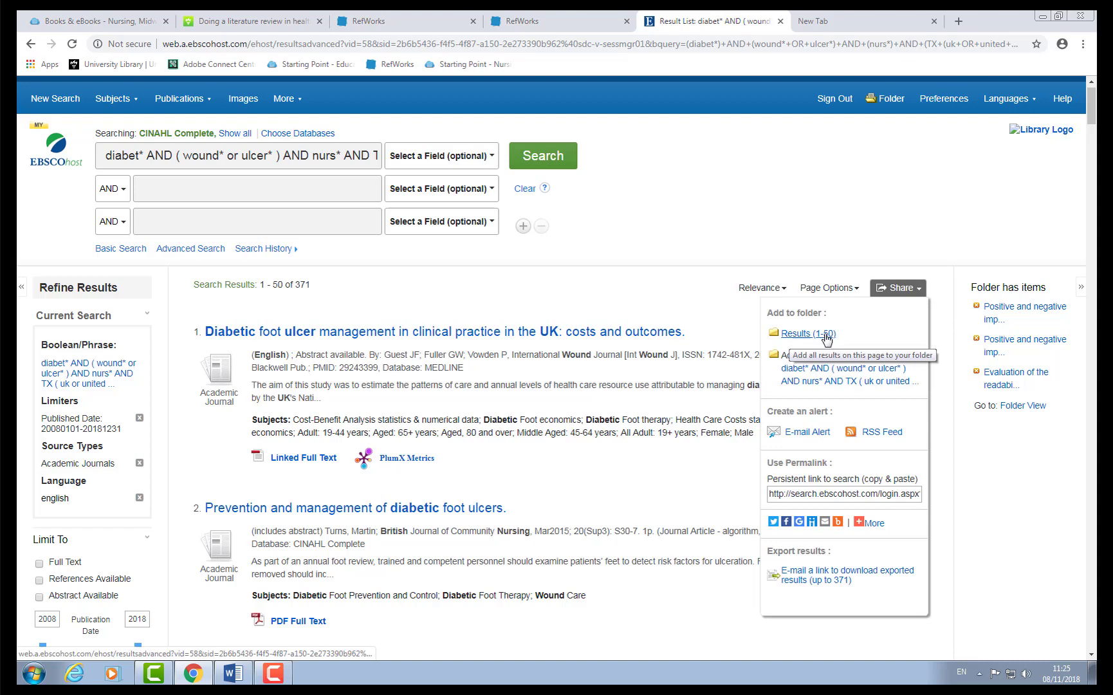
left_click(806, 333)
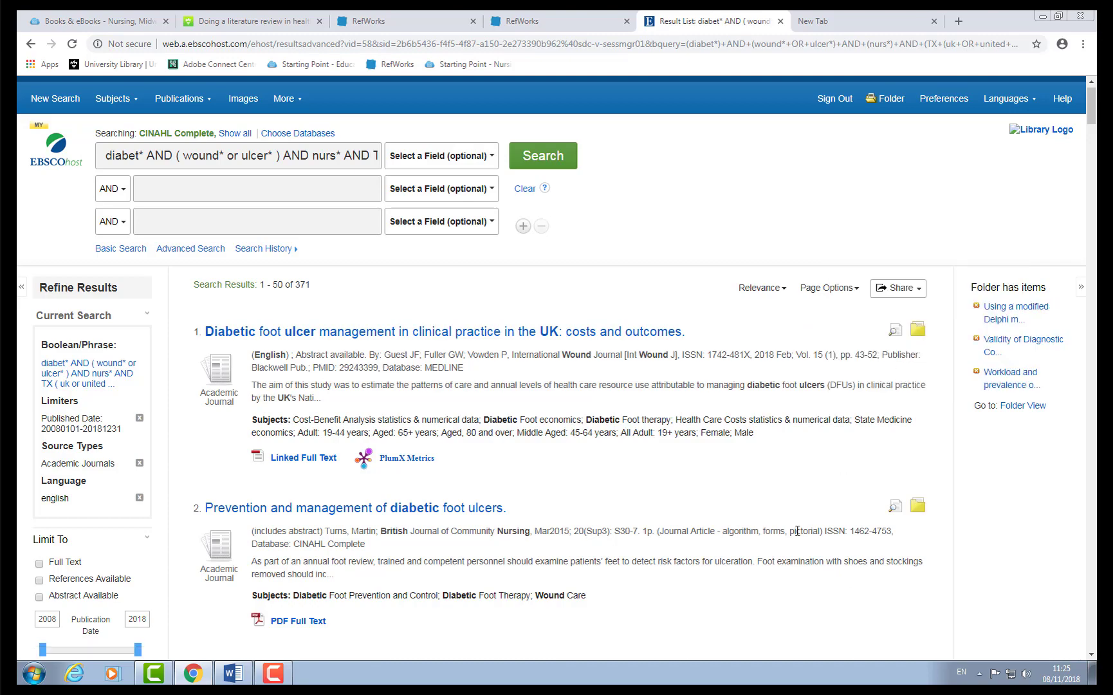
scroll("down", 3)
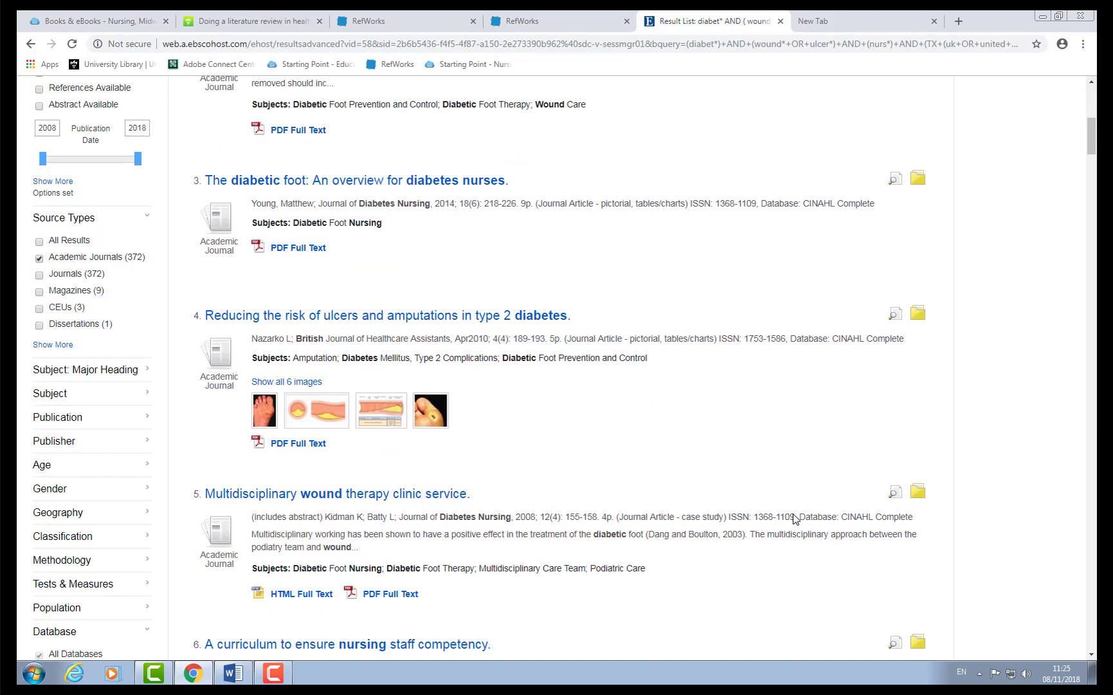
scroll("up", 3)
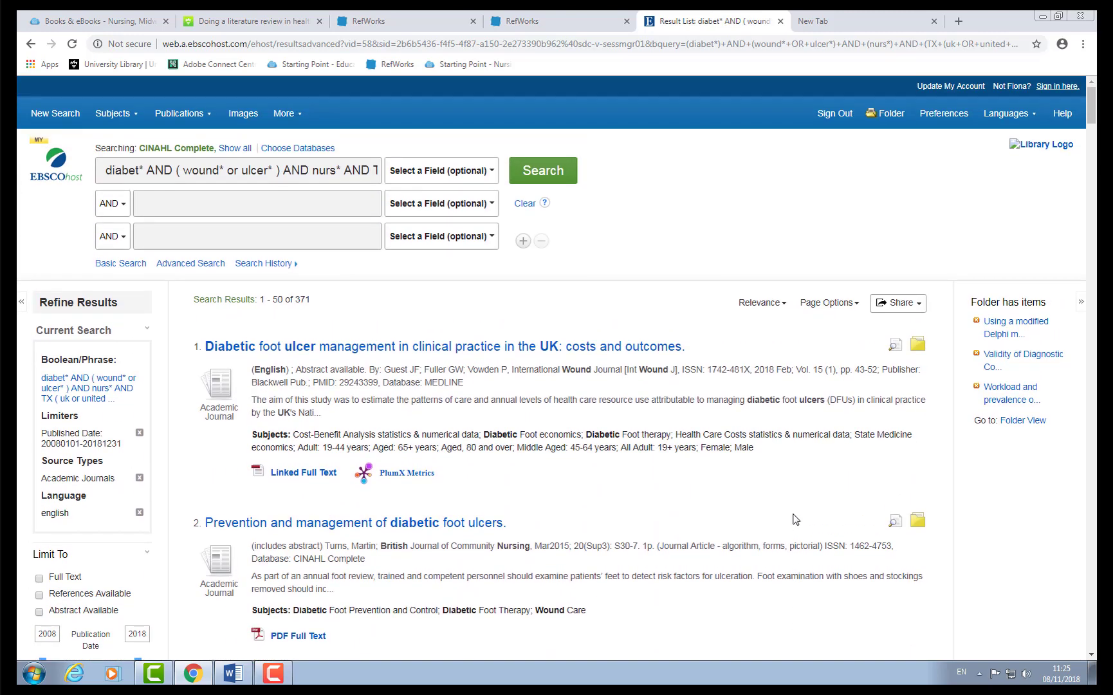
mouse_move(885, 319)
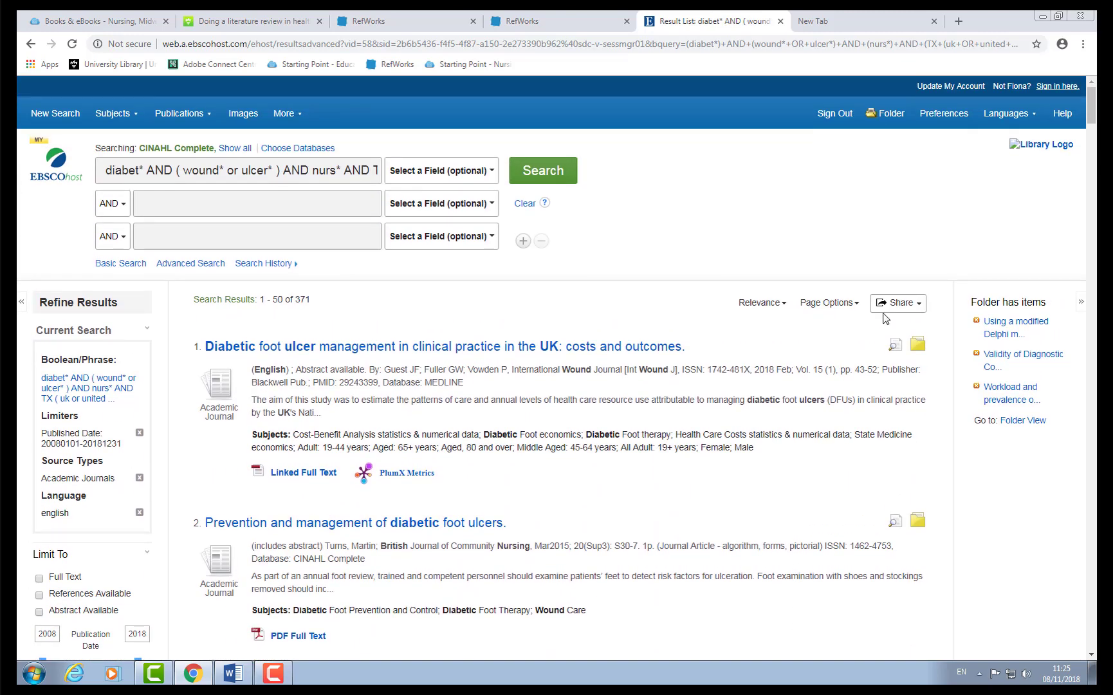
left_click(890, 112)
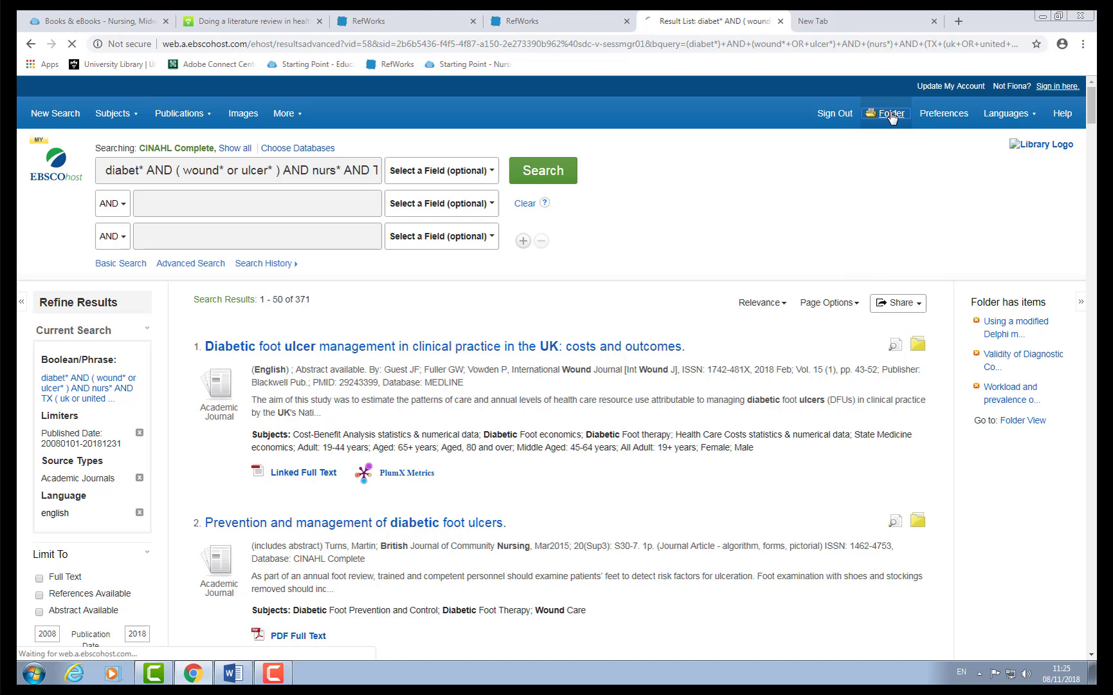
Step: Show Articles (50) under the custom 'Final papers' folder
left_click(888, 112)
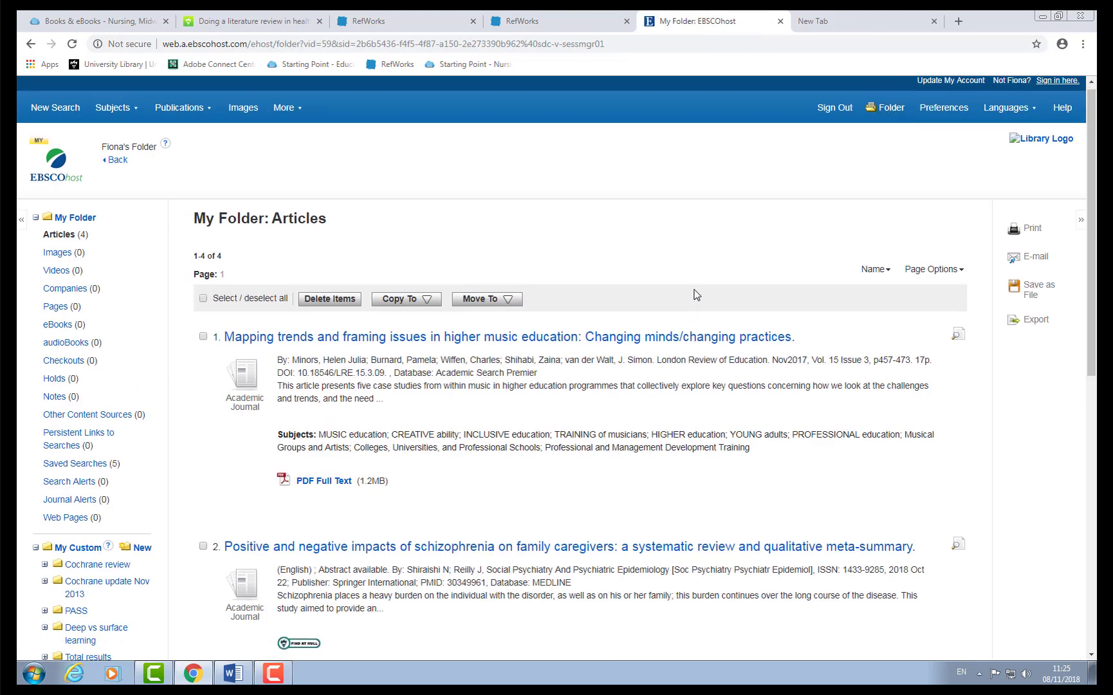
scroll("down", 3)
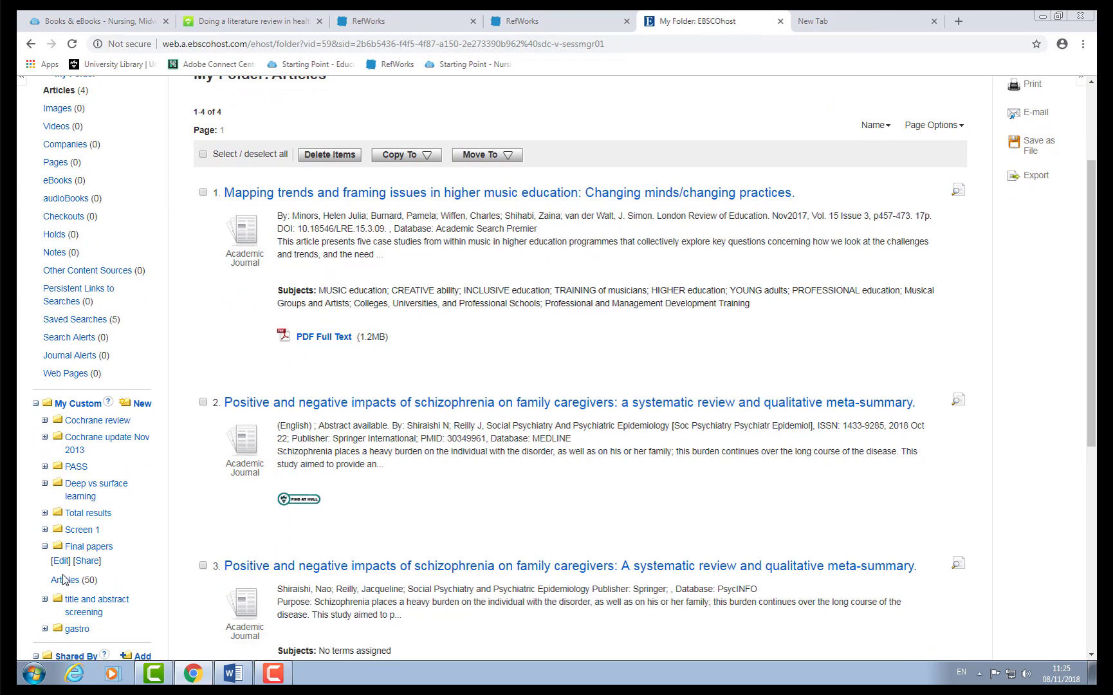
left_click(66, 579)
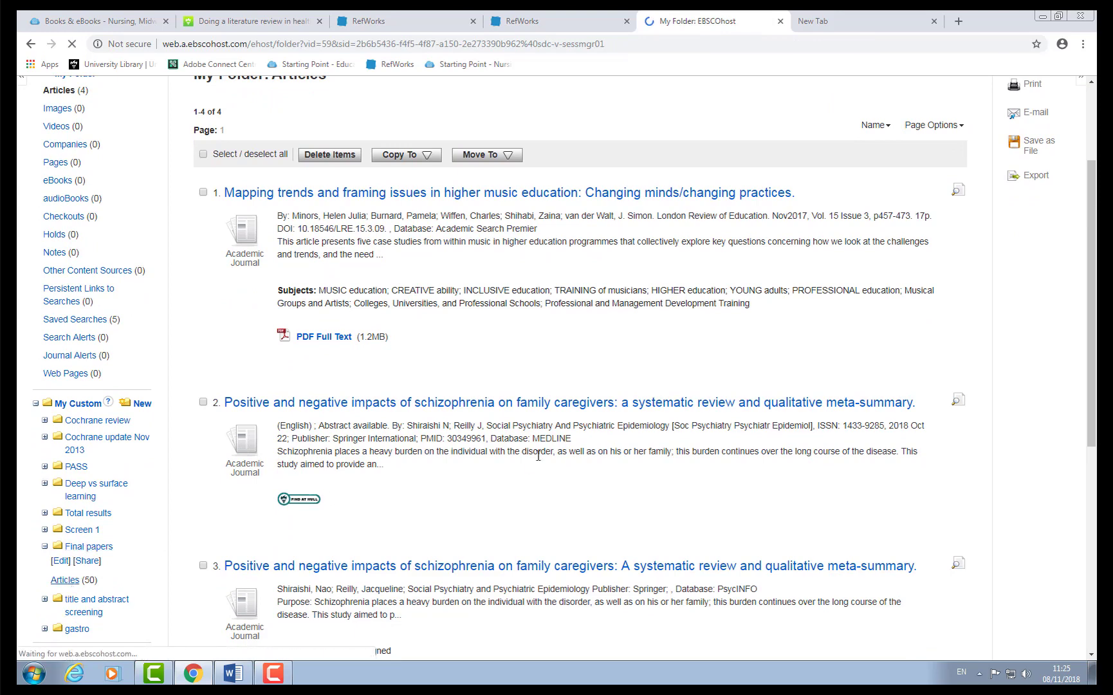
left_click(64, 579)
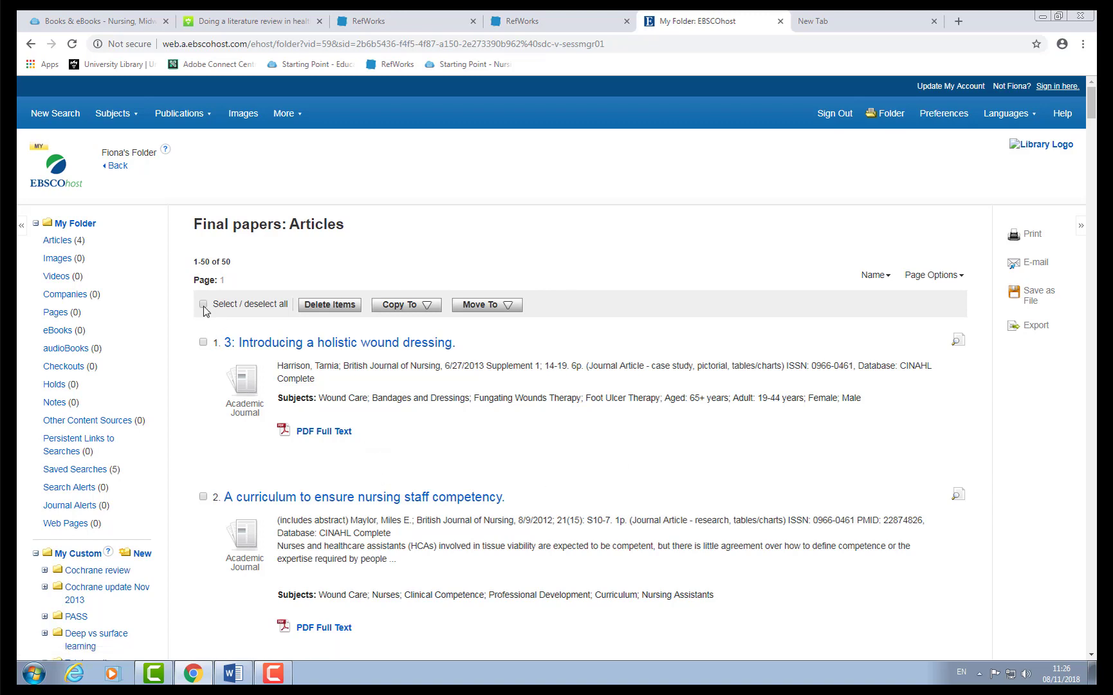
Step: Select all 50 Final papers articles and save them as a Direct Export to RefWorks
left_click(204, 304)
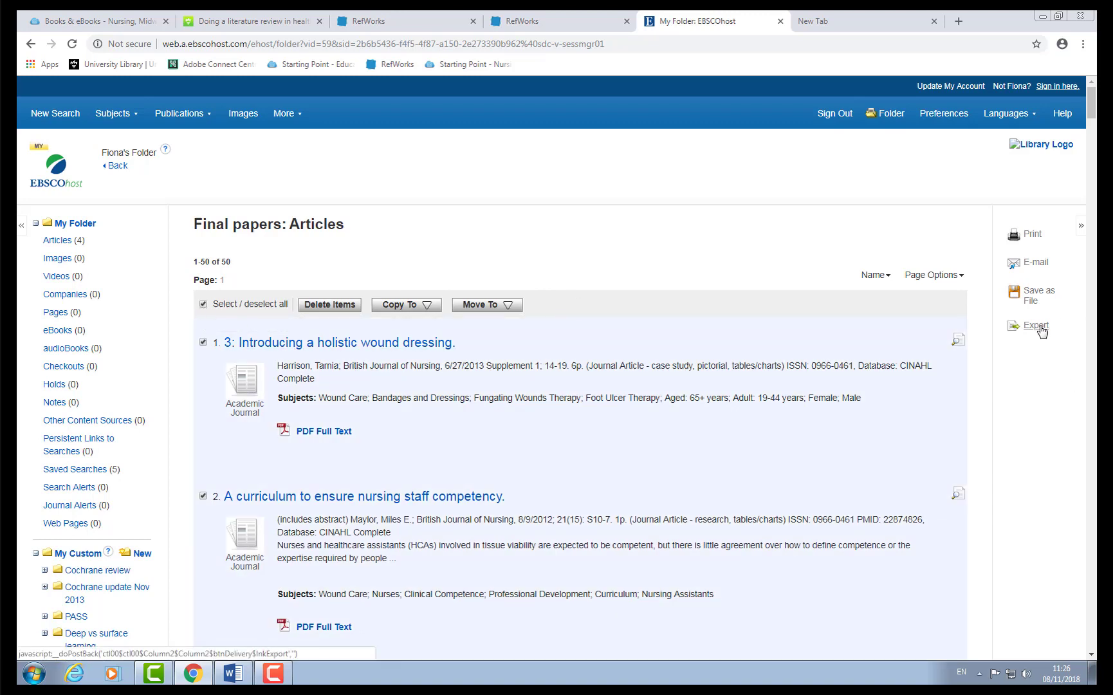
left_click(1035, 324)
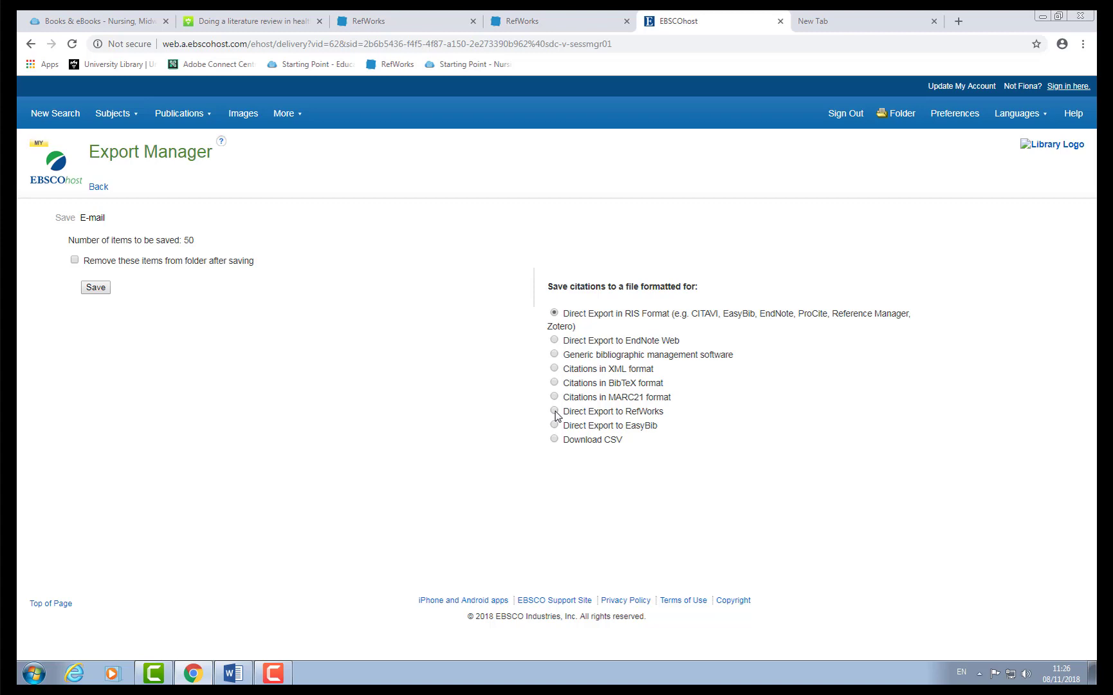
left_click(554, 411)
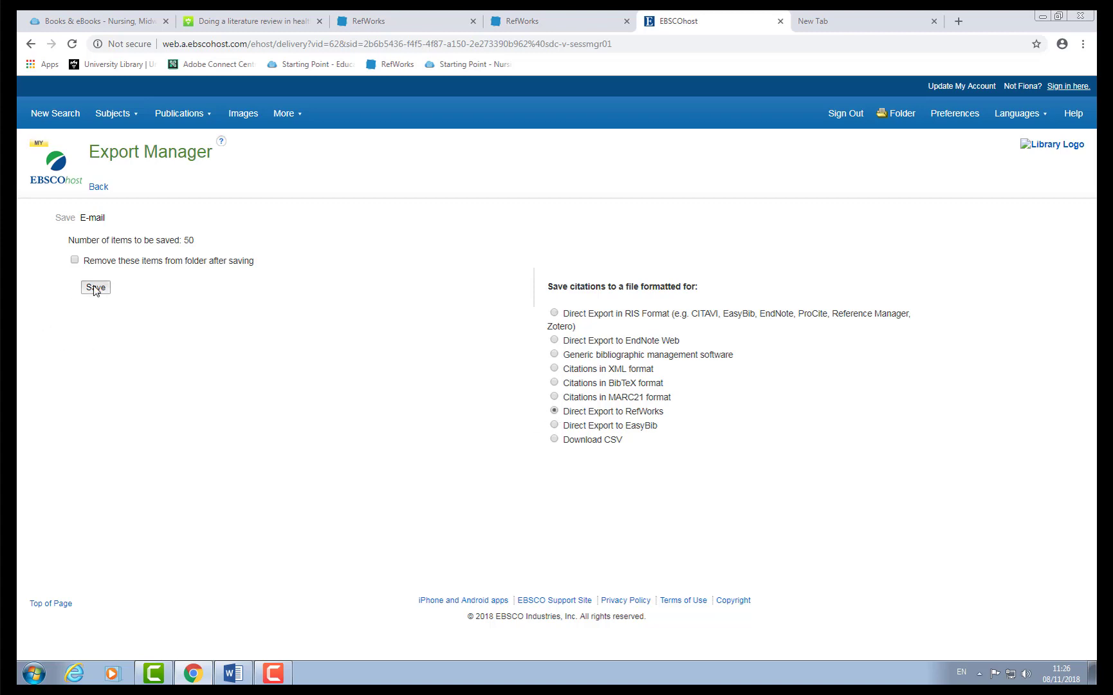
left_click(95, 288)
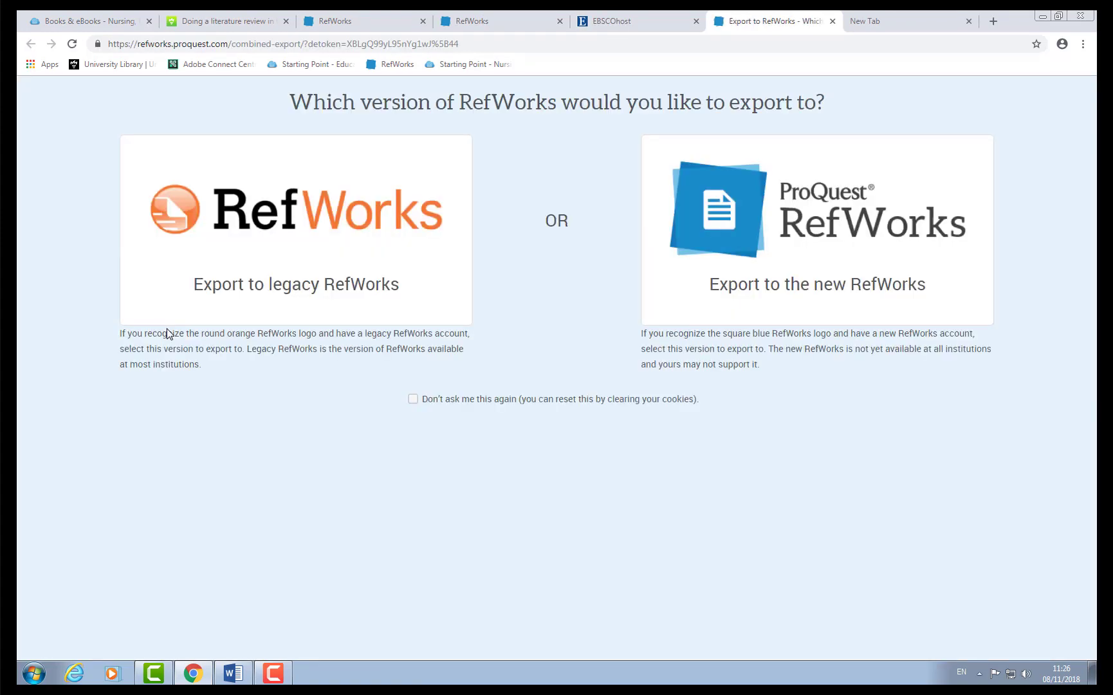
Step: Import the 50 articles into new RefWorks, assign them to Literature review, and open that folder
left_click(816, 207)
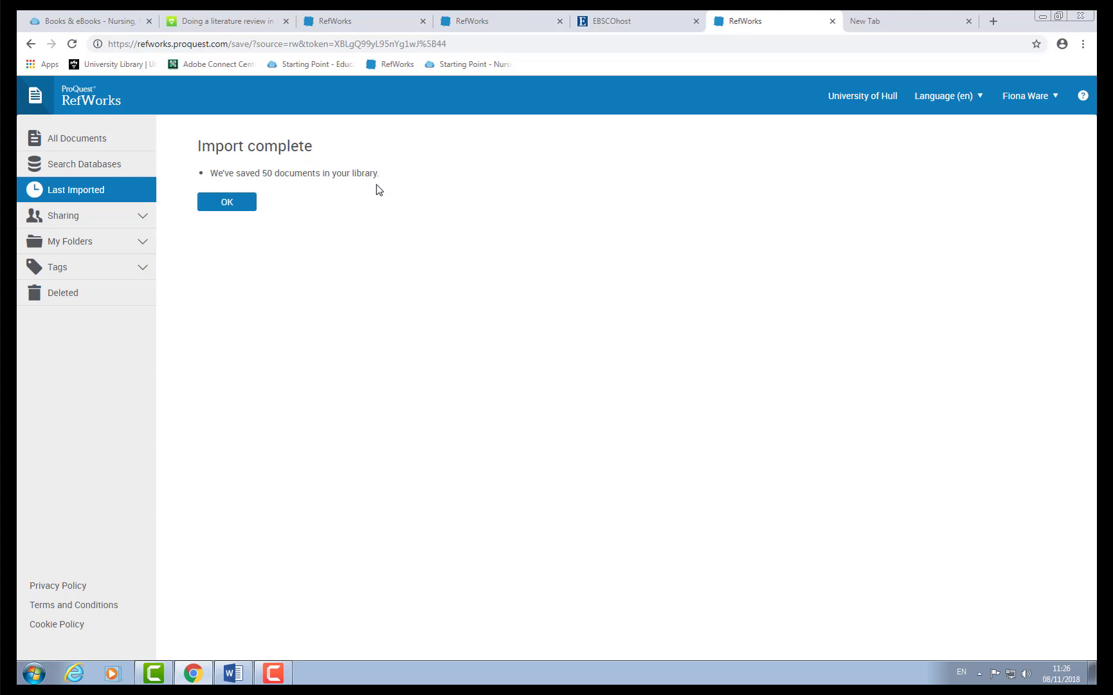
left_click(226, 201)
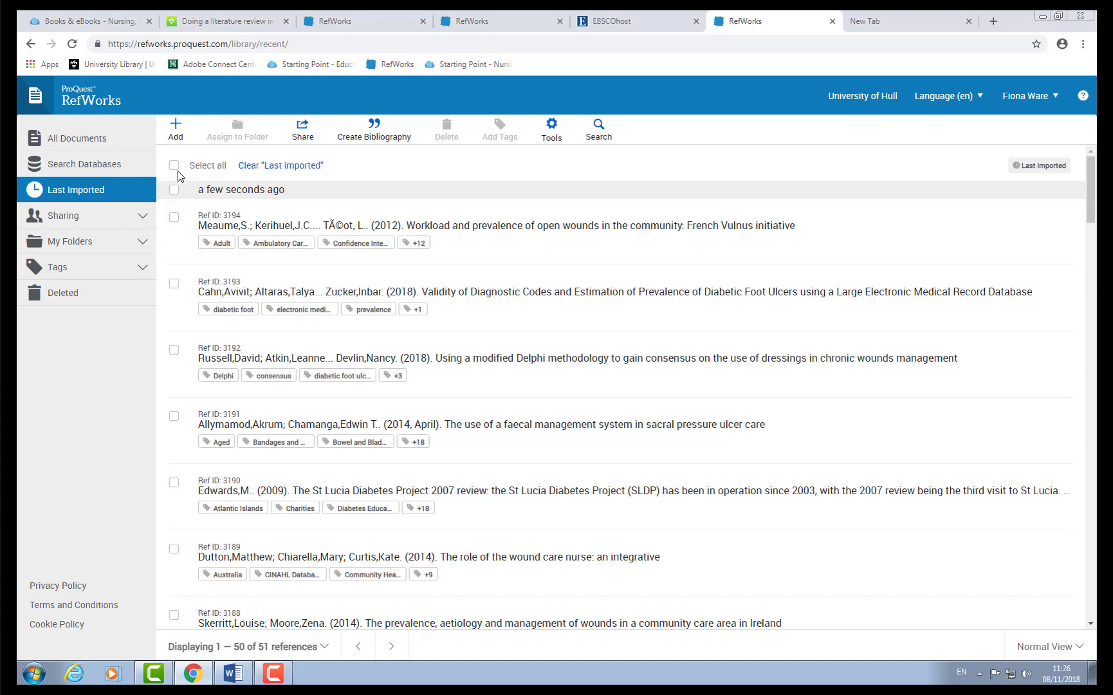
mouse_move(173, 170)
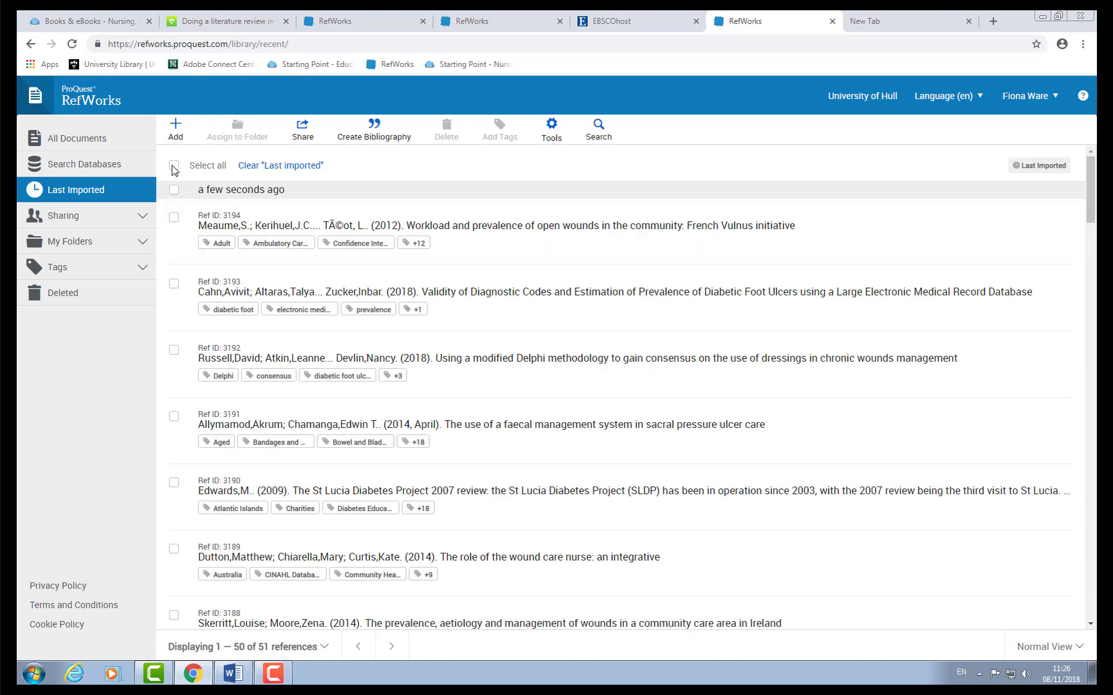
left_click(173, 170)
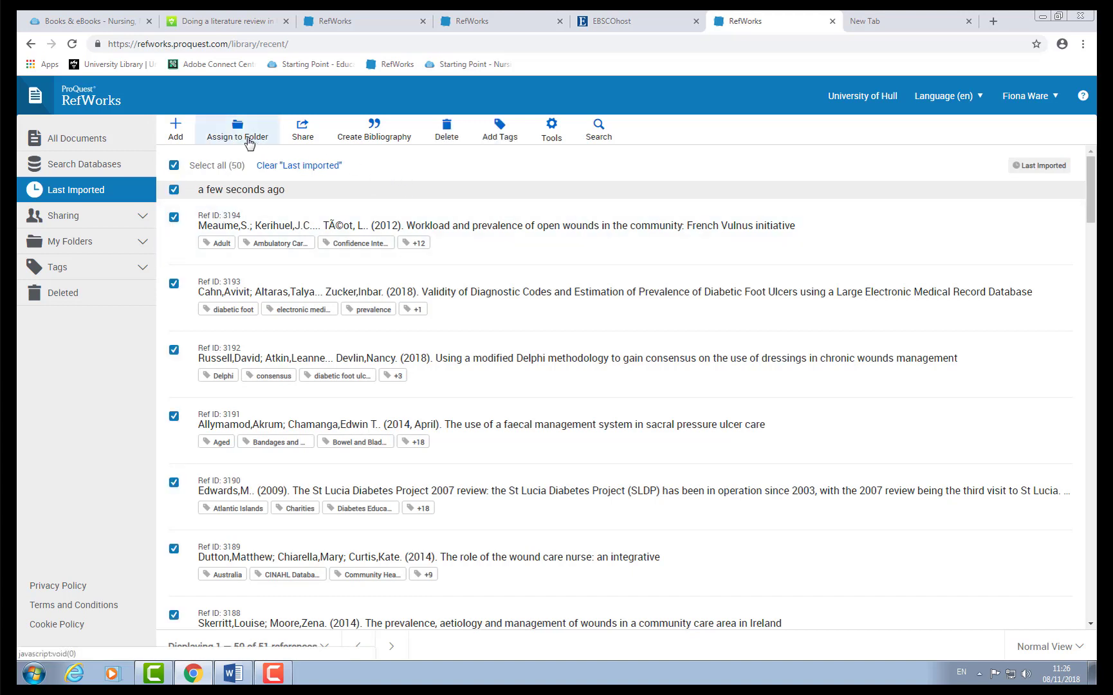
left_click(238, 129)
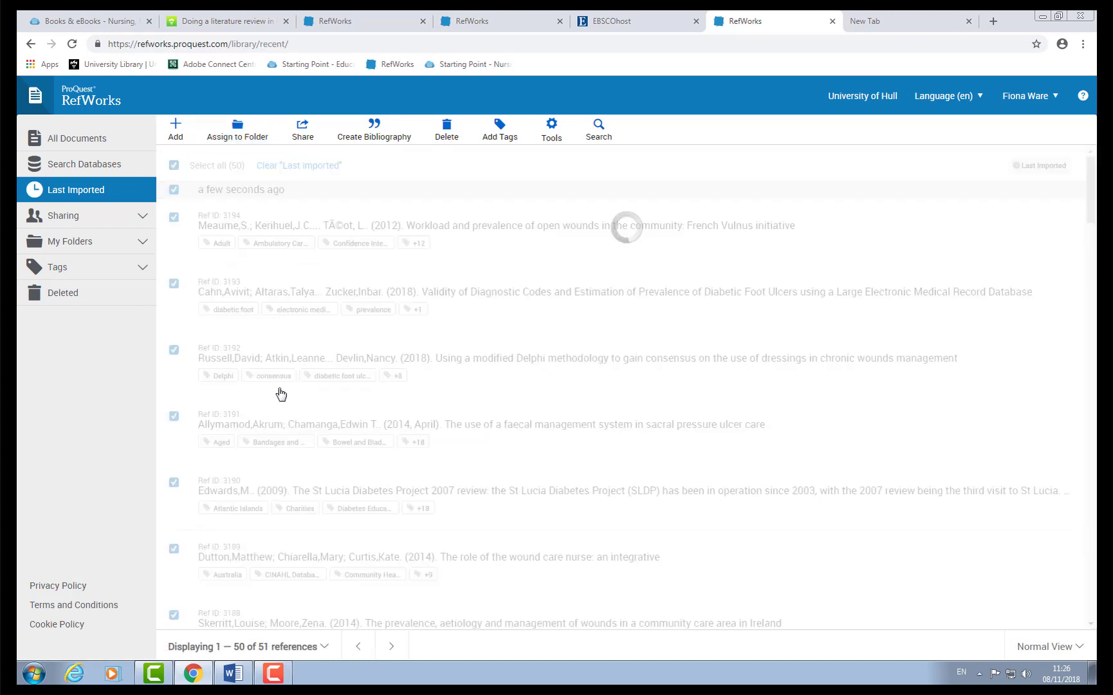
left_click(238, 129)
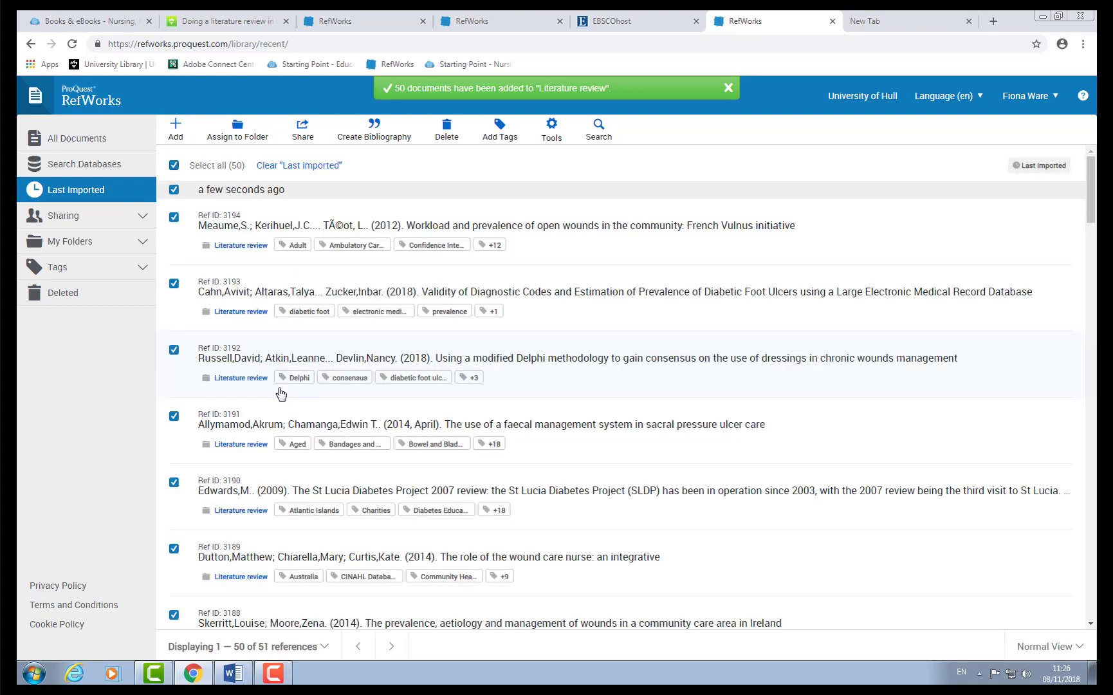
left_click(68, 241)
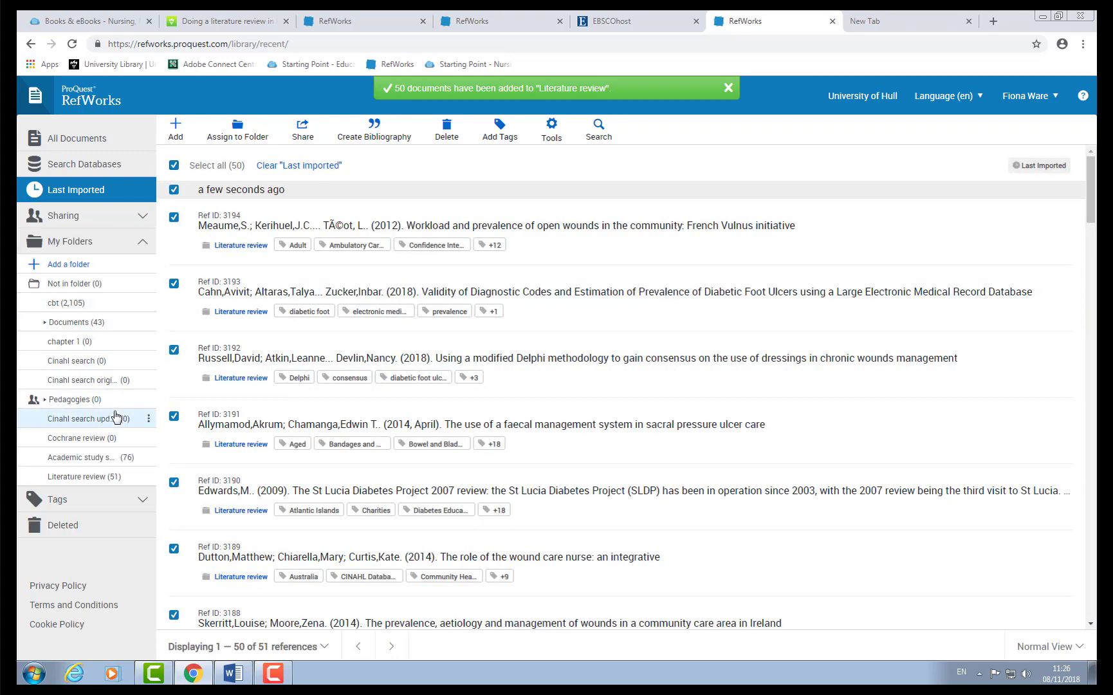
left_click(83, 476)
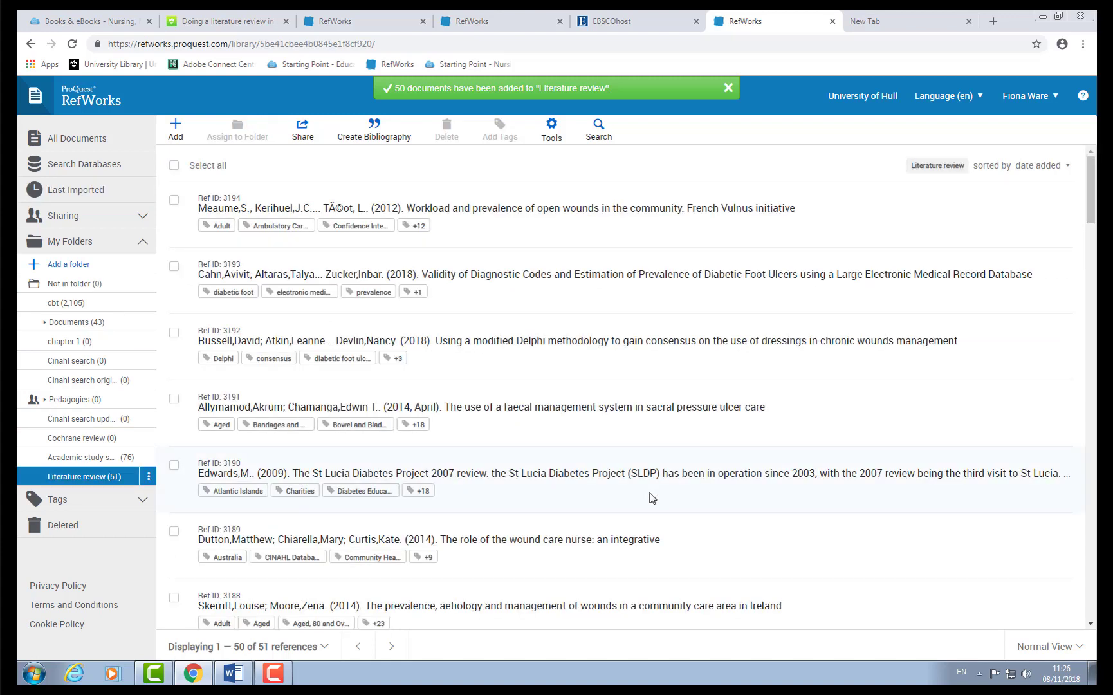
Step: Dismiss the folder confirmation and create a Harvard - Hull2 bibliography of the 51 references
left_click(727, 89)
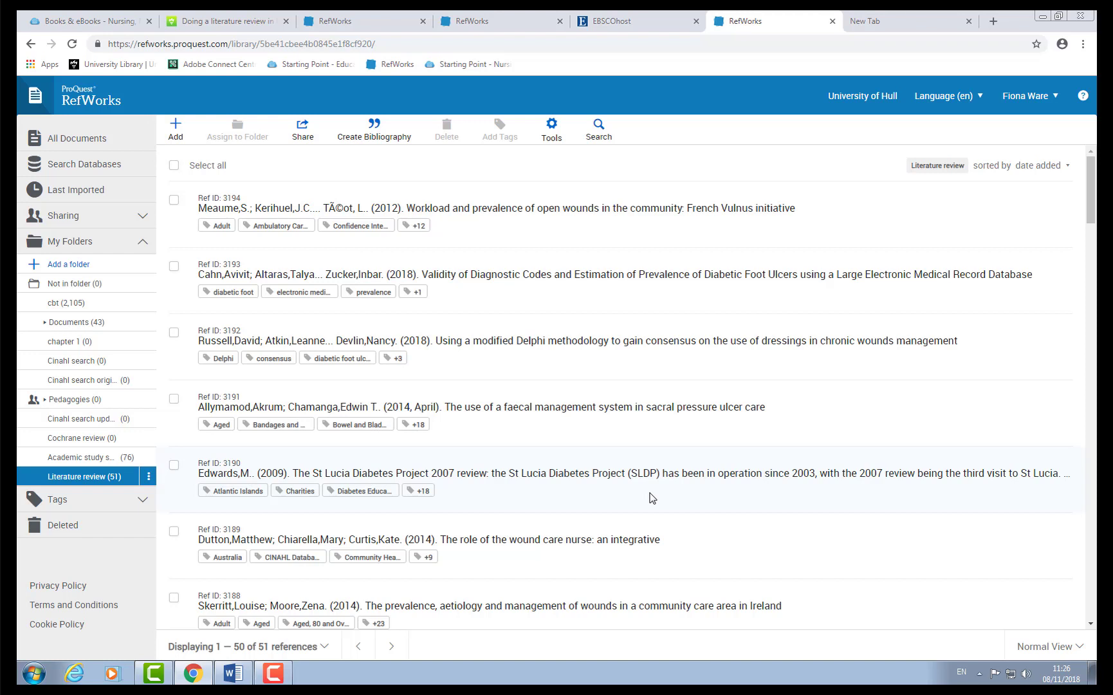
mouse_move(633, 319)
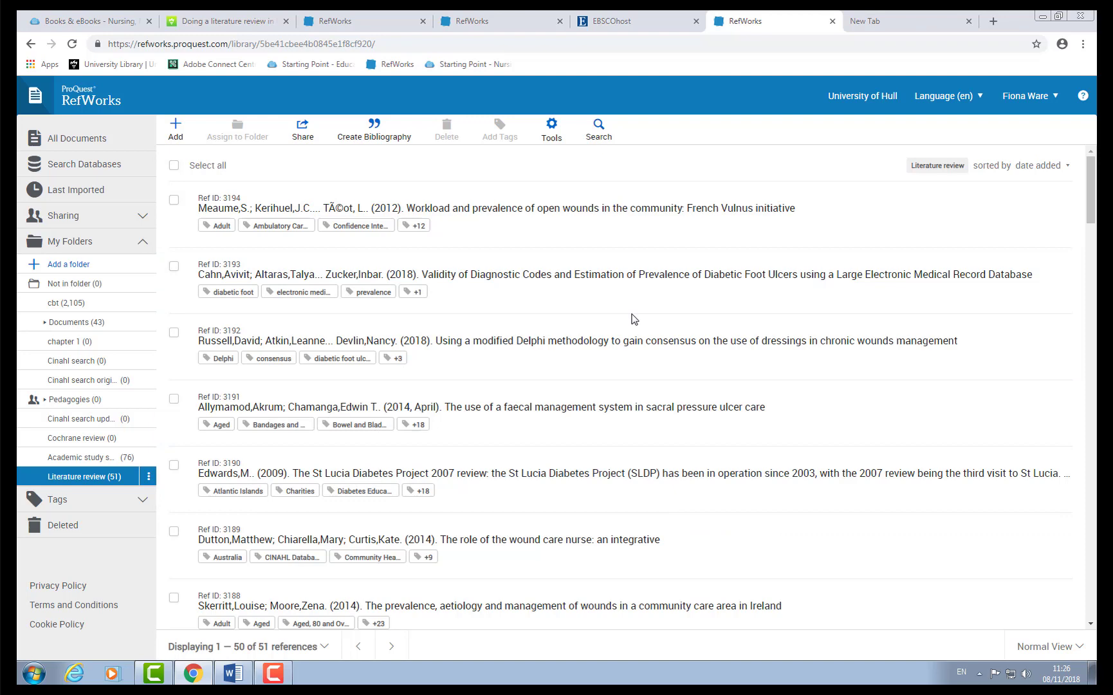
mouse_move(373, 129)
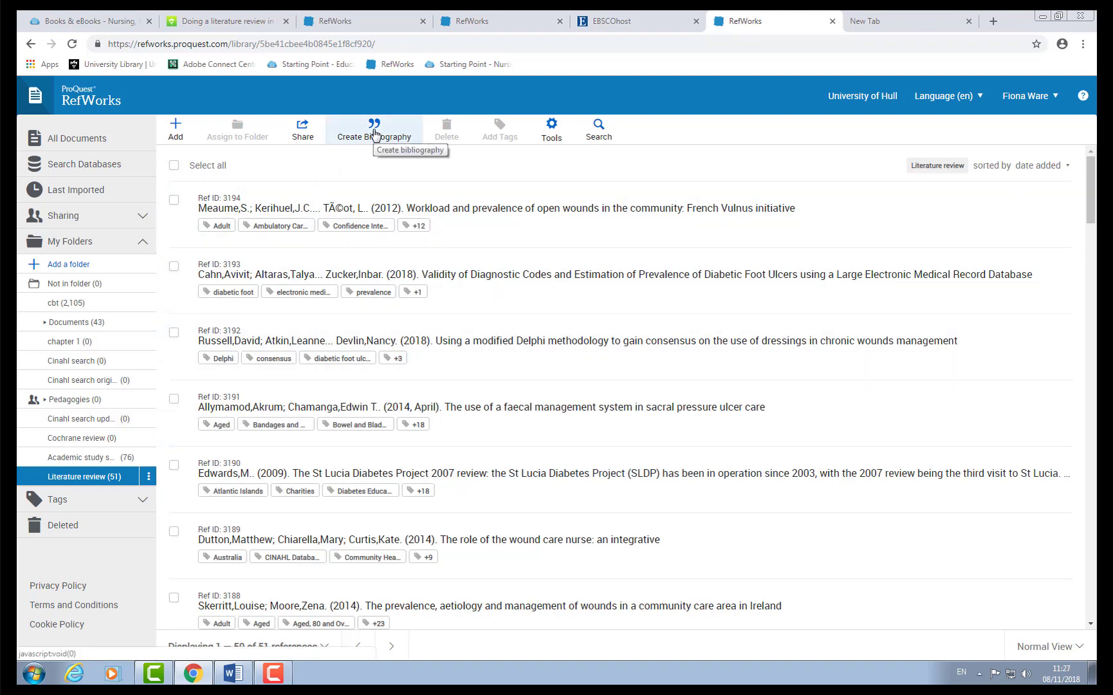
left_click(372, 129)
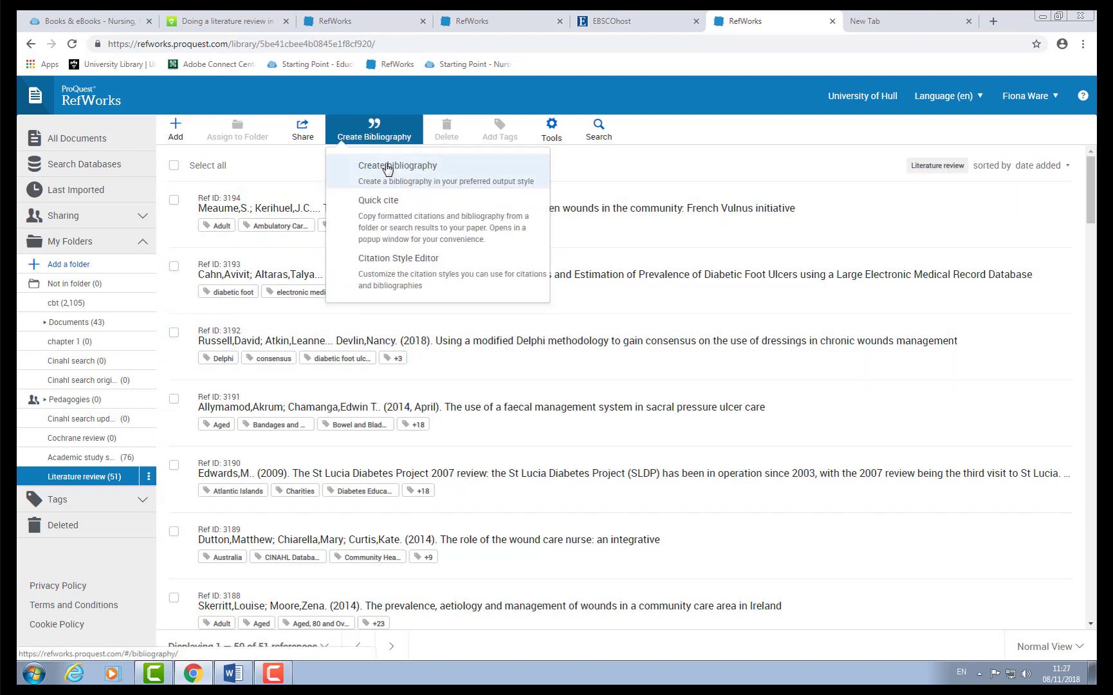
left_click(398, 166)
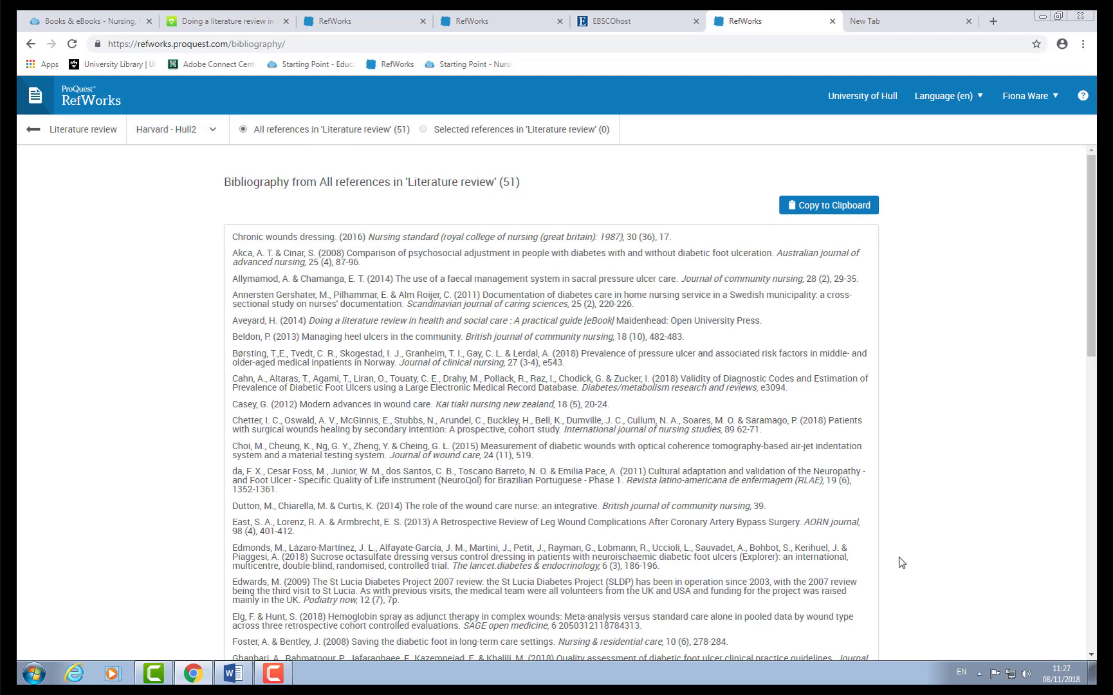
scroll("up", 3)
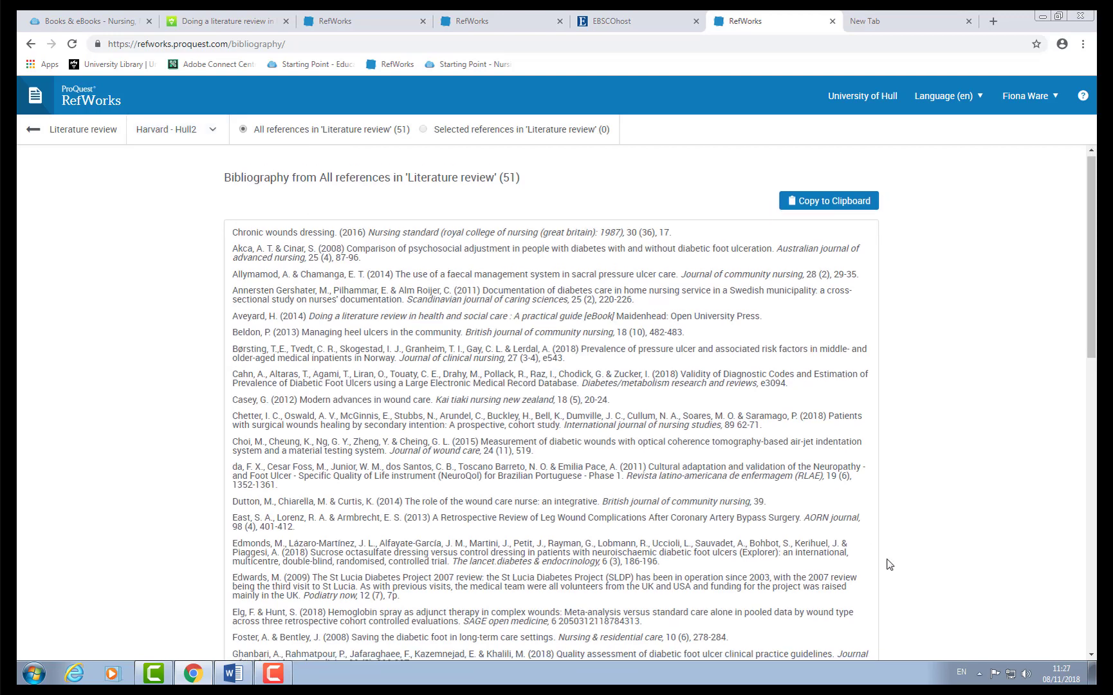
scroll("down", 3)
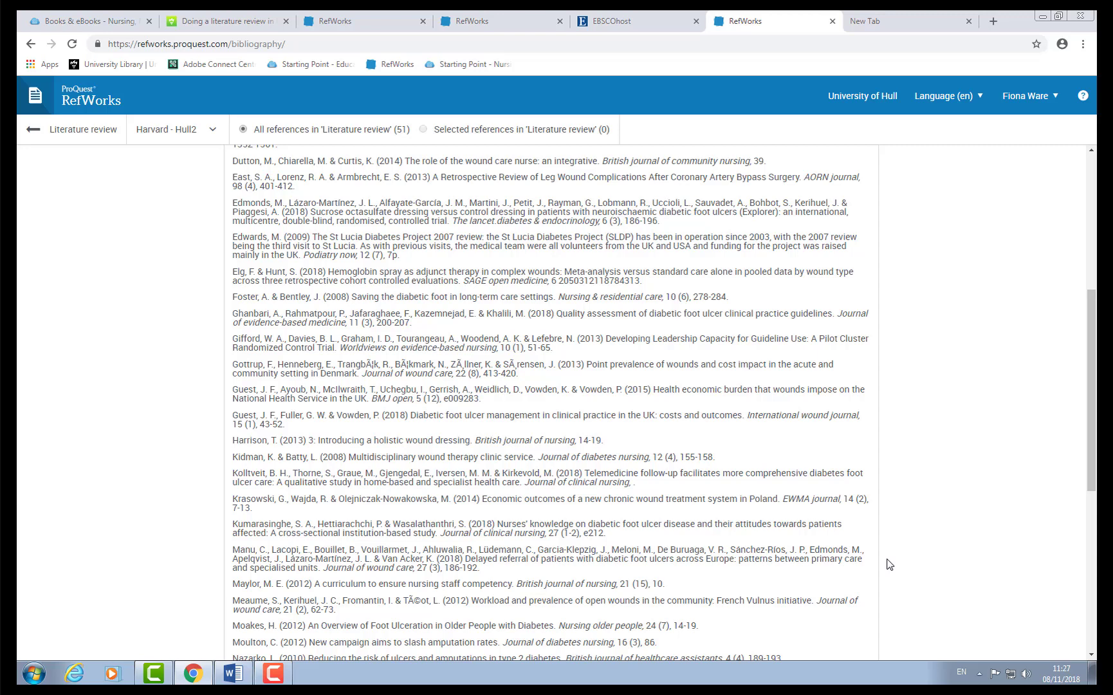
scroll("down", 3)
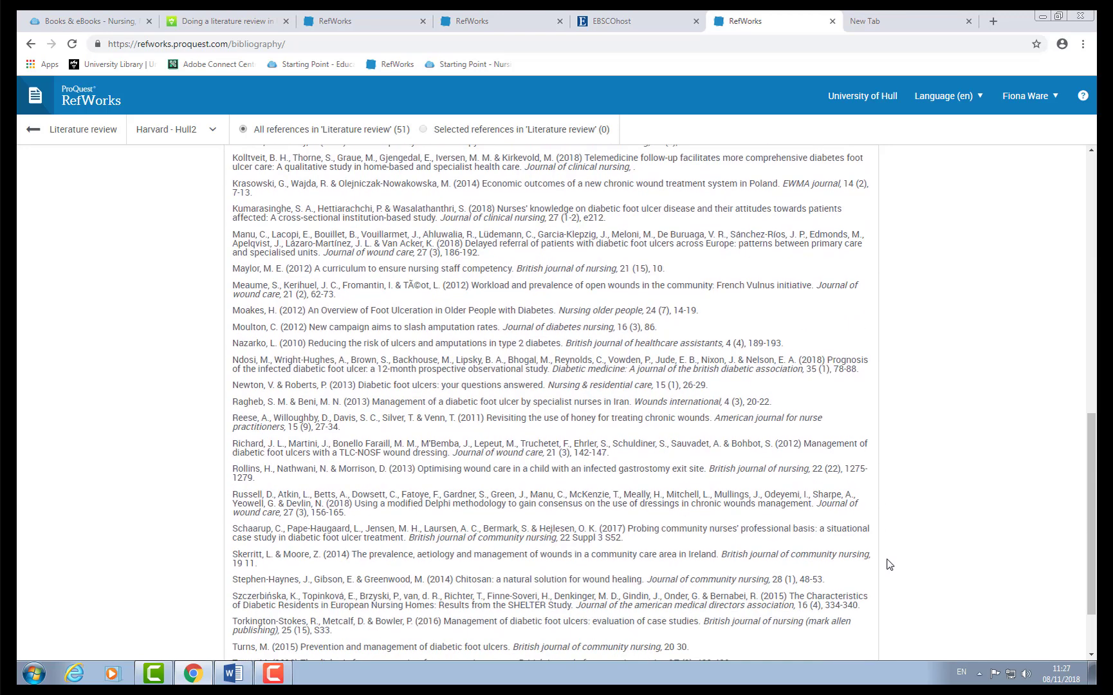
scroll("down", 3)
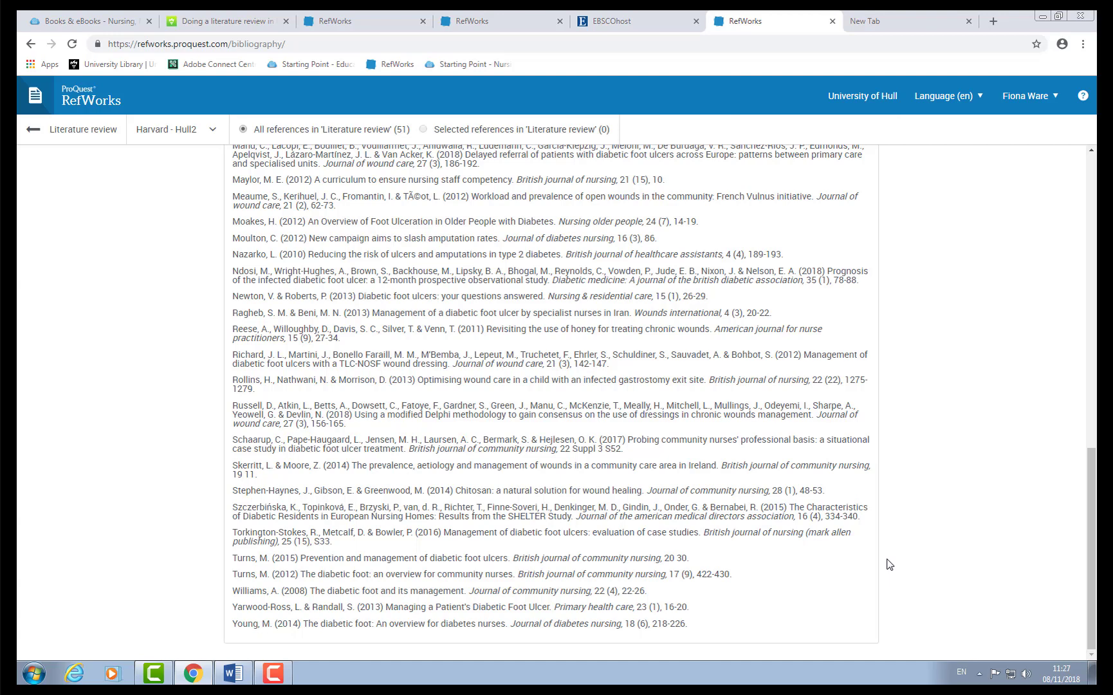
mouse_move(666, 557)
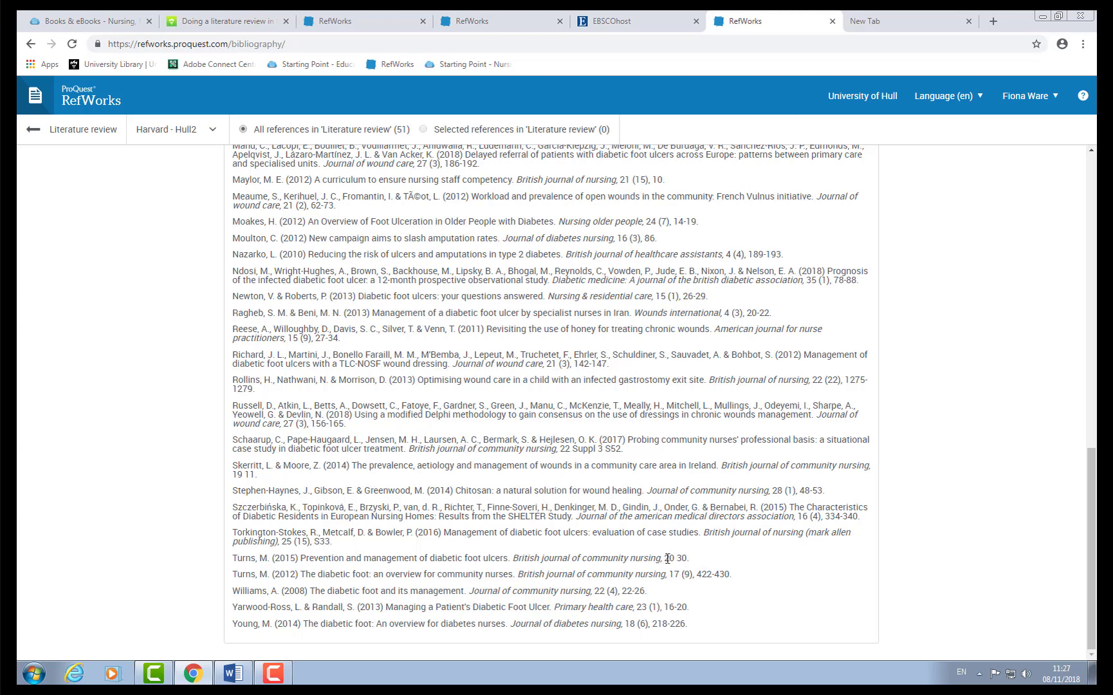
mouse_move(778, 568)
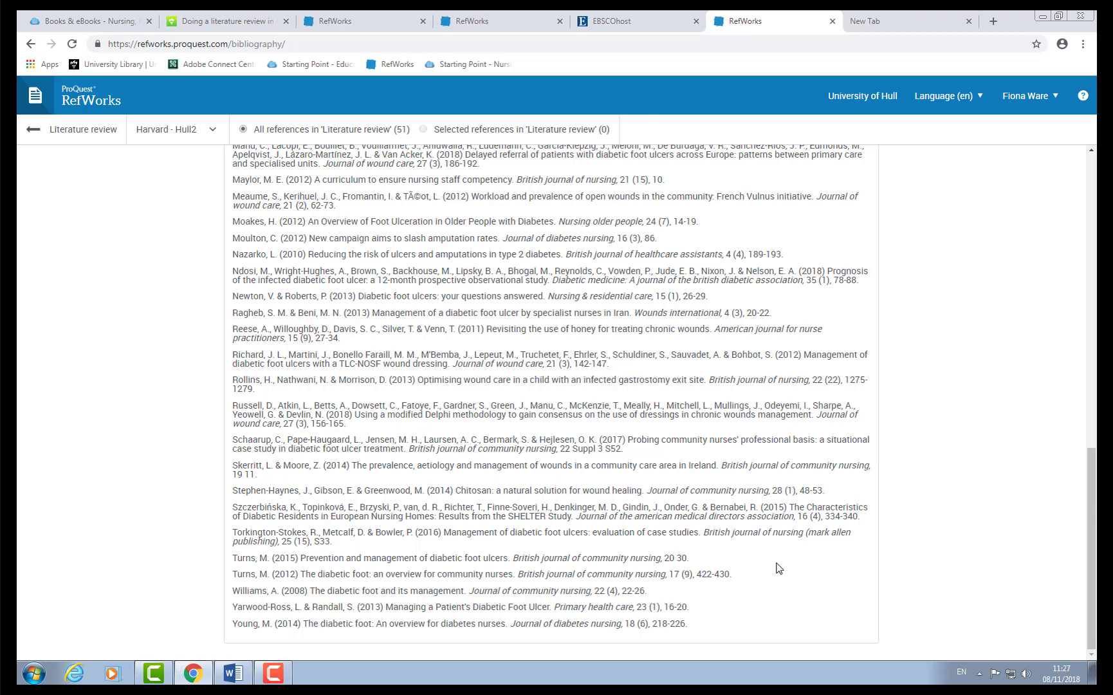
scroll("up", 3)
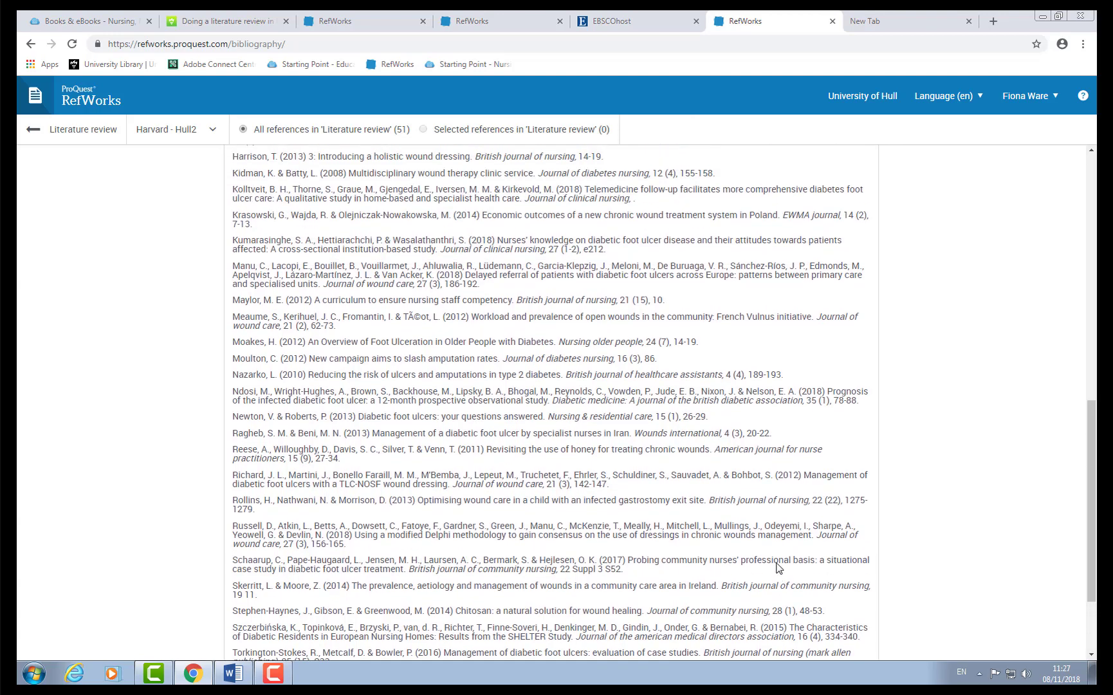
scroll("up", 3)
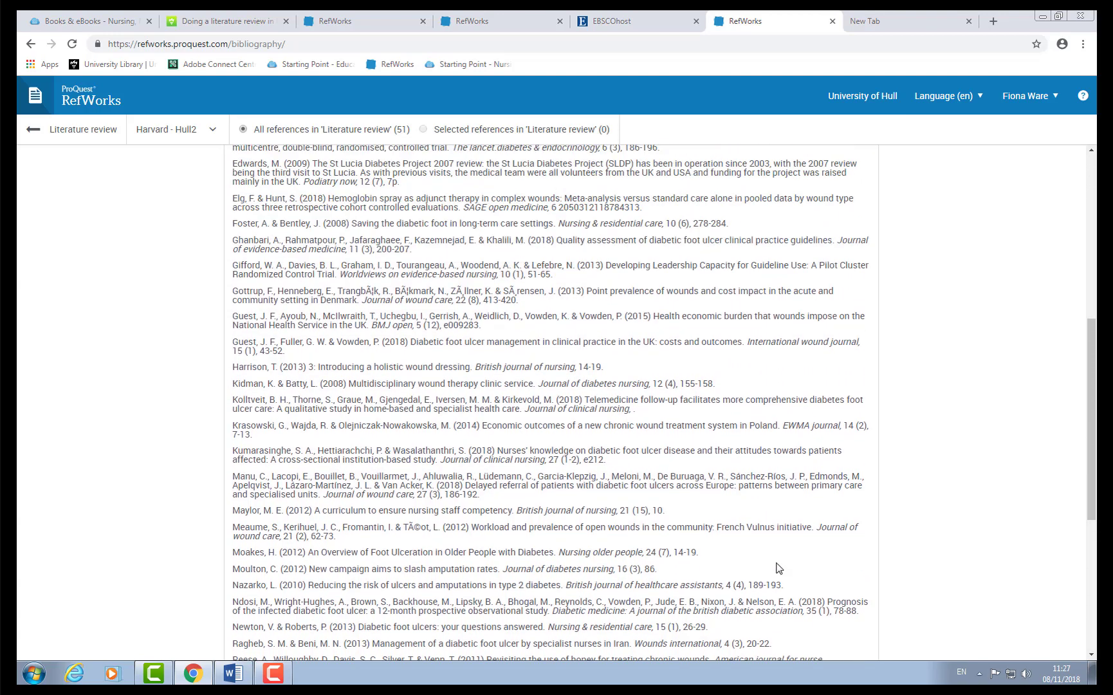
scroll("up", 3)
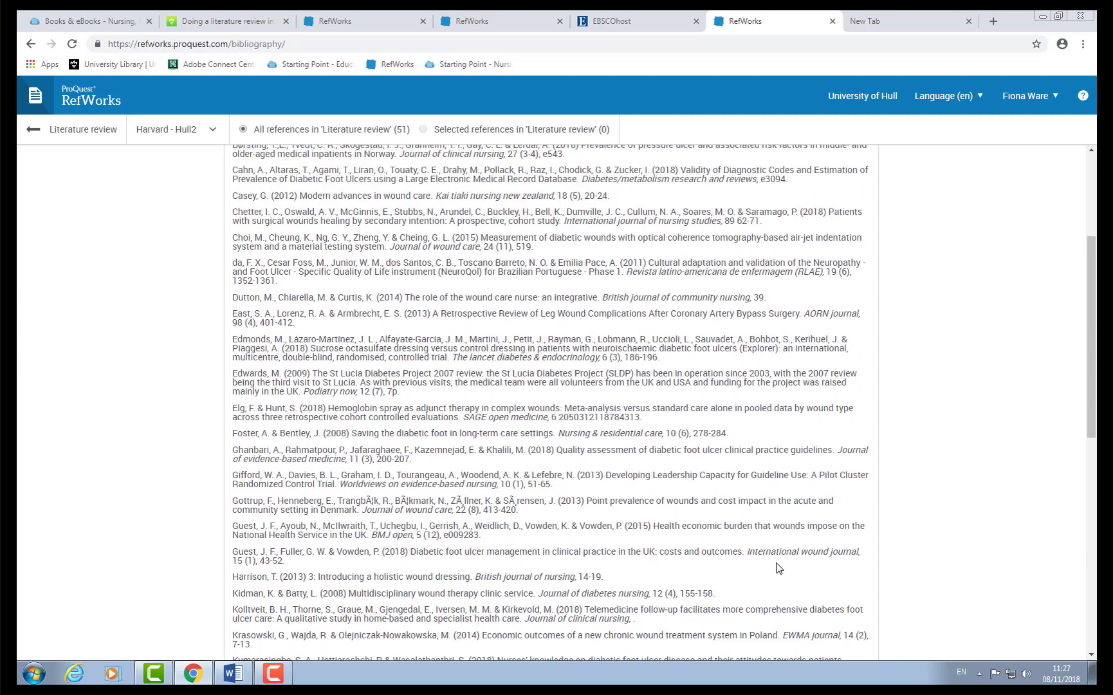
scroll("down", 3)
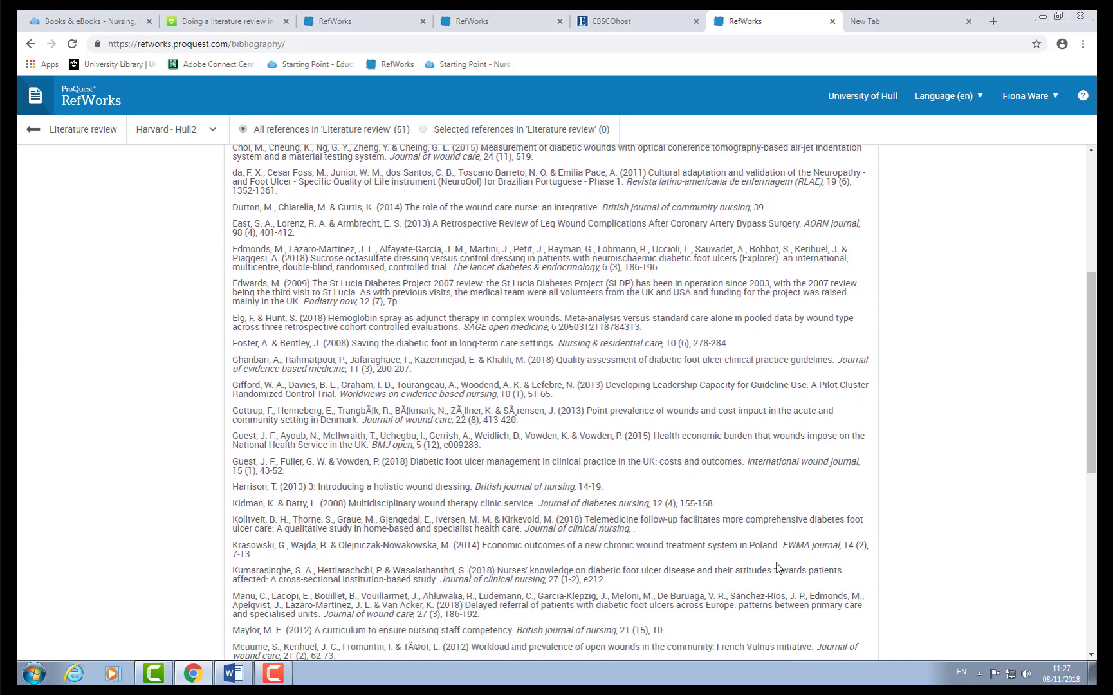